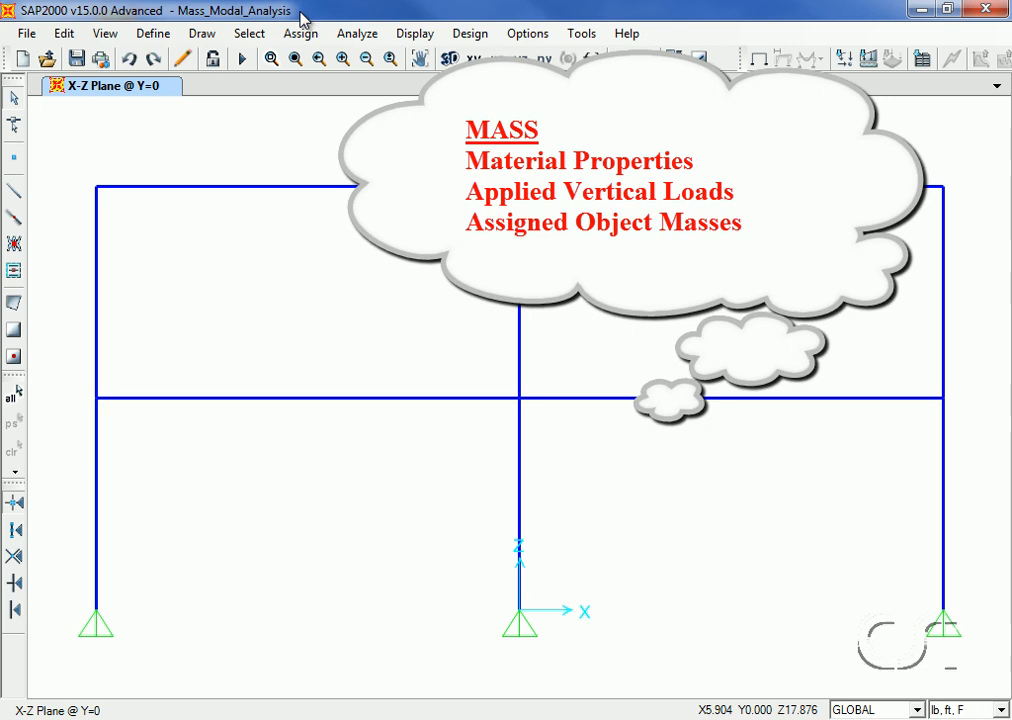
# Inspect the 4000Psi concrete's weight and mass per unit volume via Define > Materials, then close without changes.
pyautogui.click(152, 32)
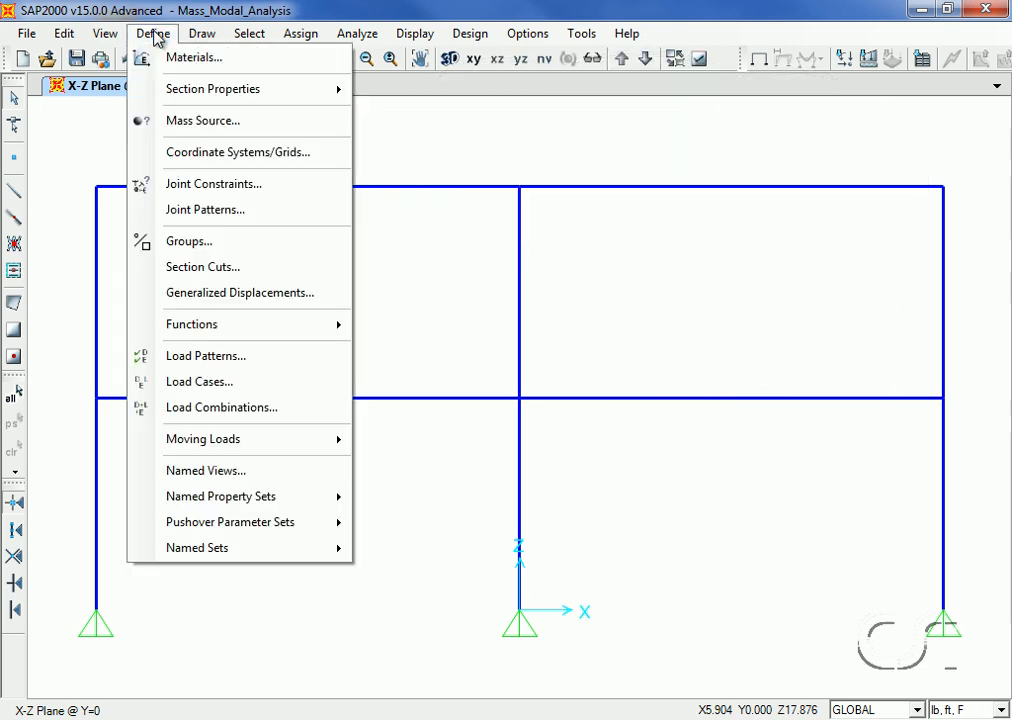
pyautogui.moveTo(212, 60)
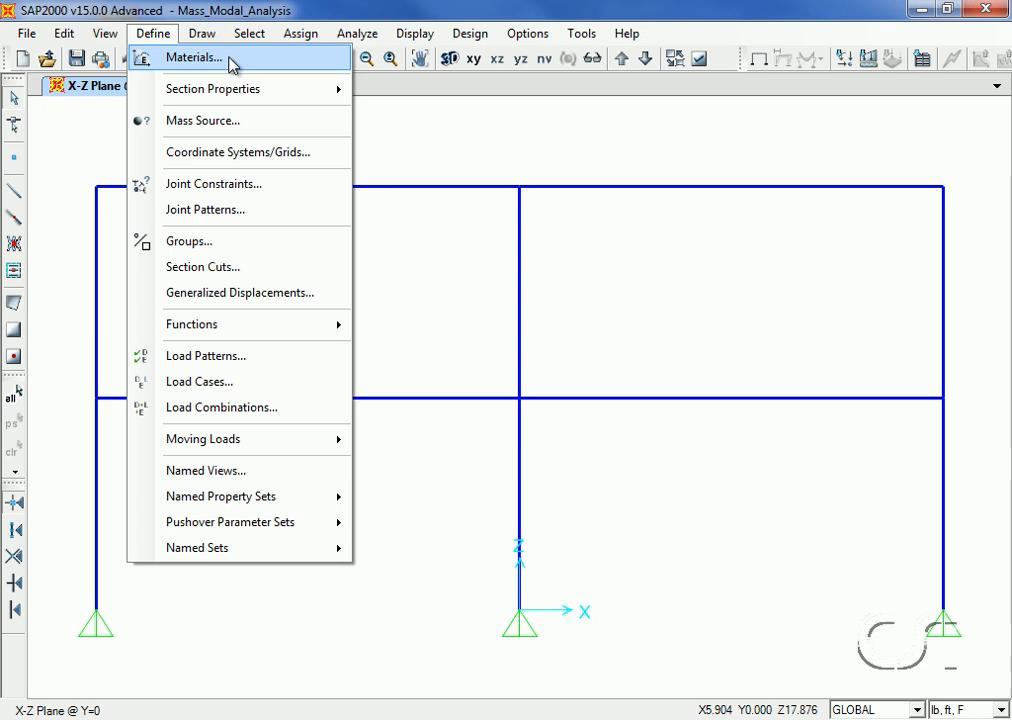
pyautogui.click(208, 56)
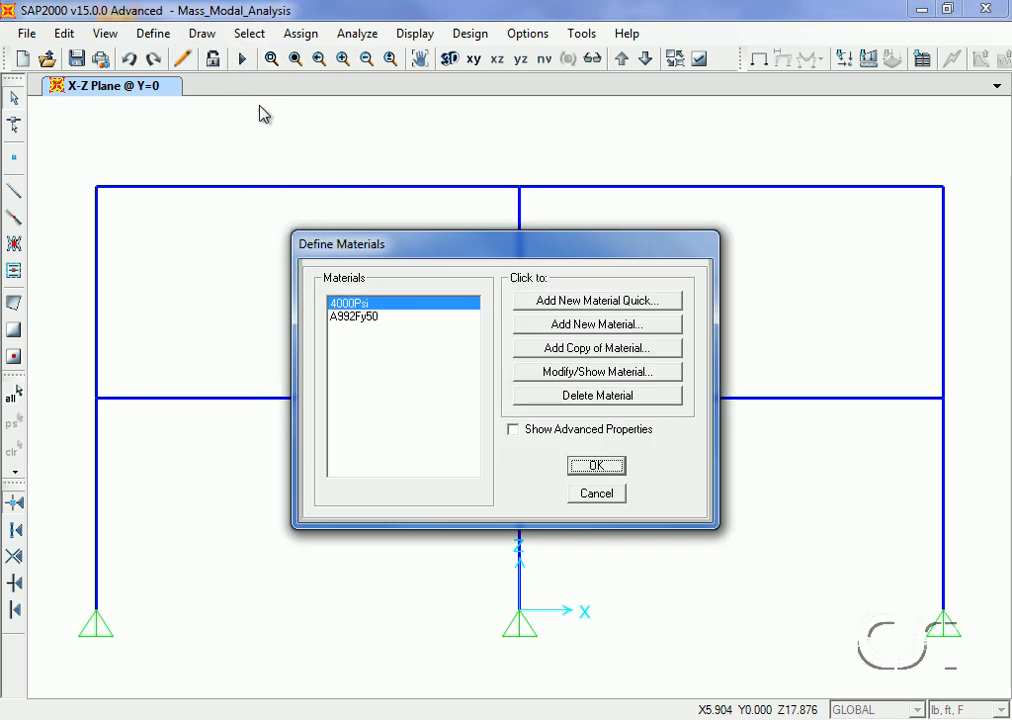
pyautogui.click(596, 372)
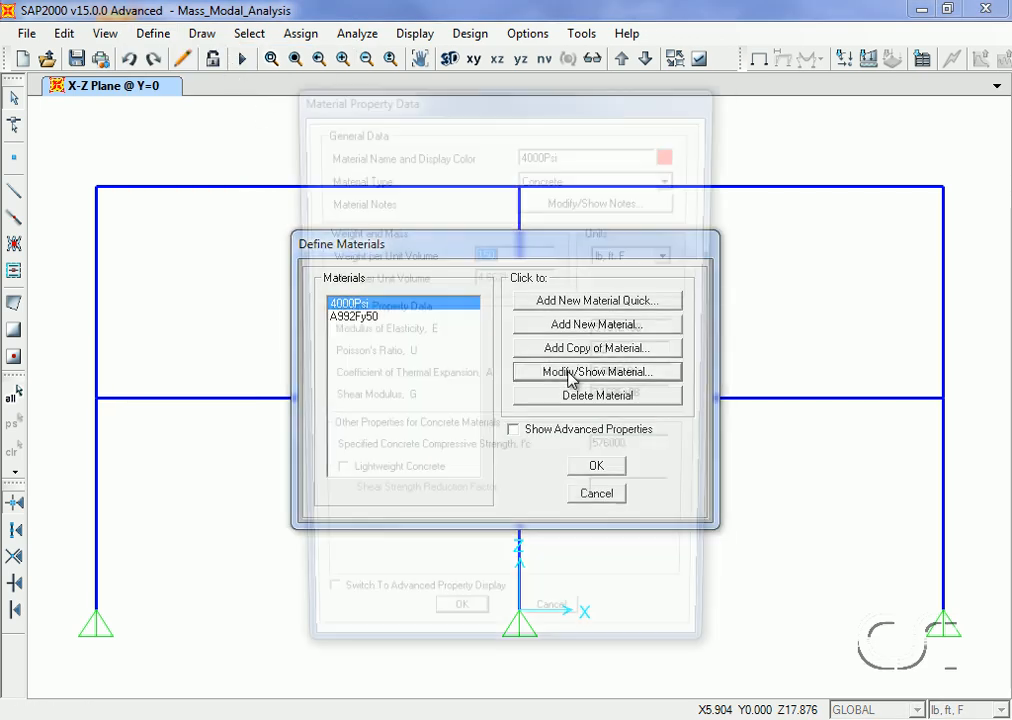
pyautogui.click(596, 372)
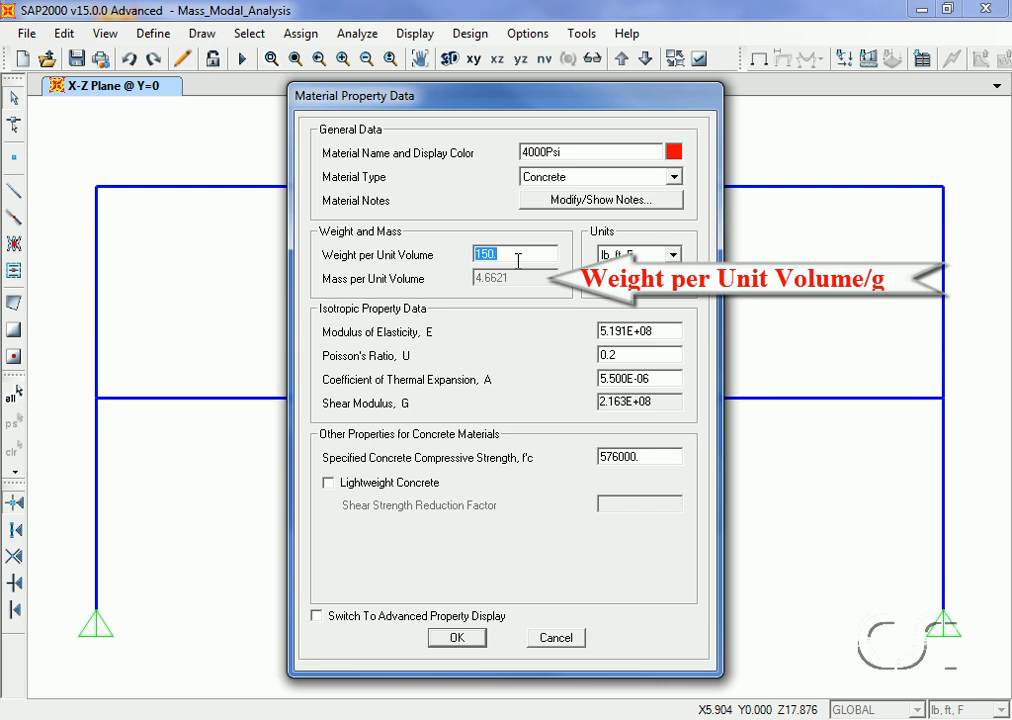
pyautogui.moveTo(544, 288)
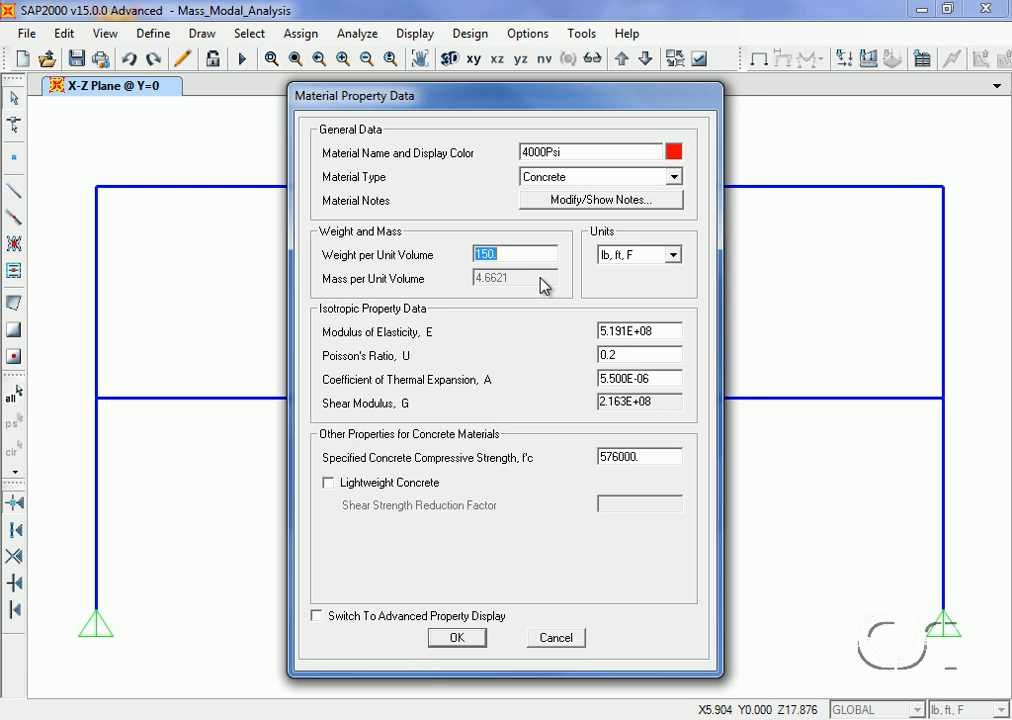
pyautogui.moveTo(452, 568)
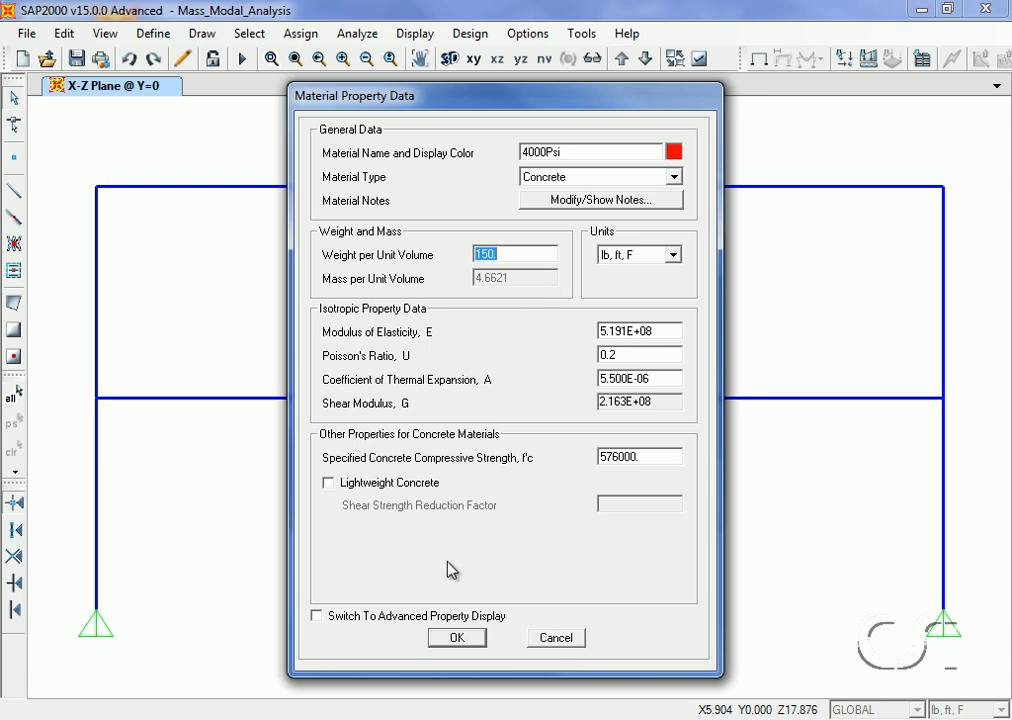
pyautogui.click(460, 636)
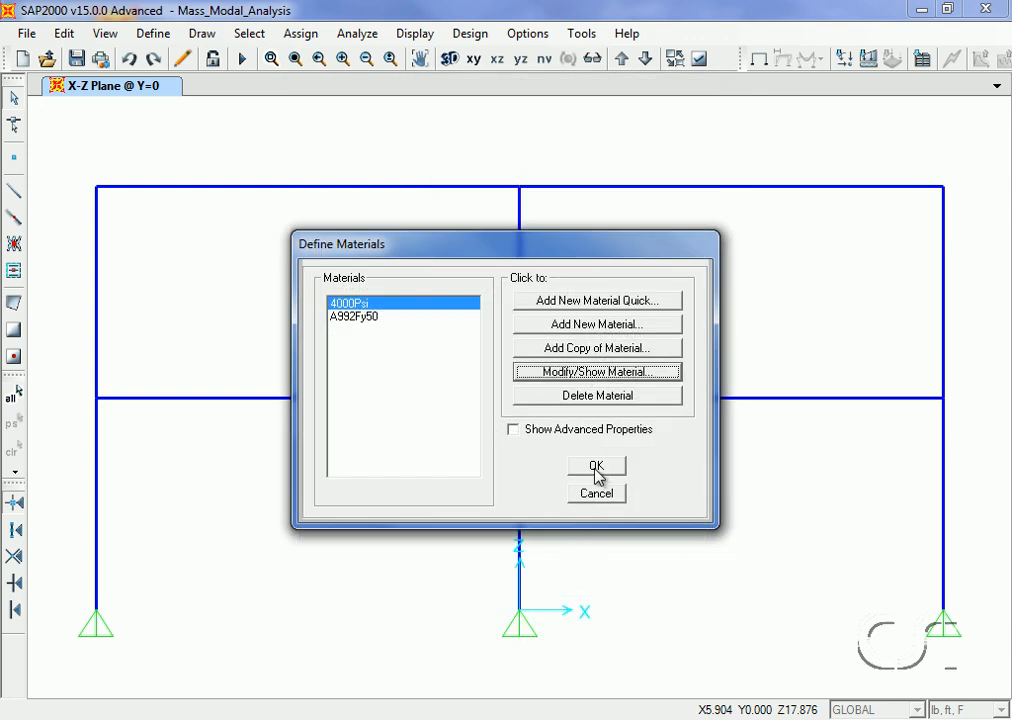
# Assign a global Z joint force of -32.2 (DEAD pattern) to the selected top-floor joints.
pyautogui.click(596, 466)
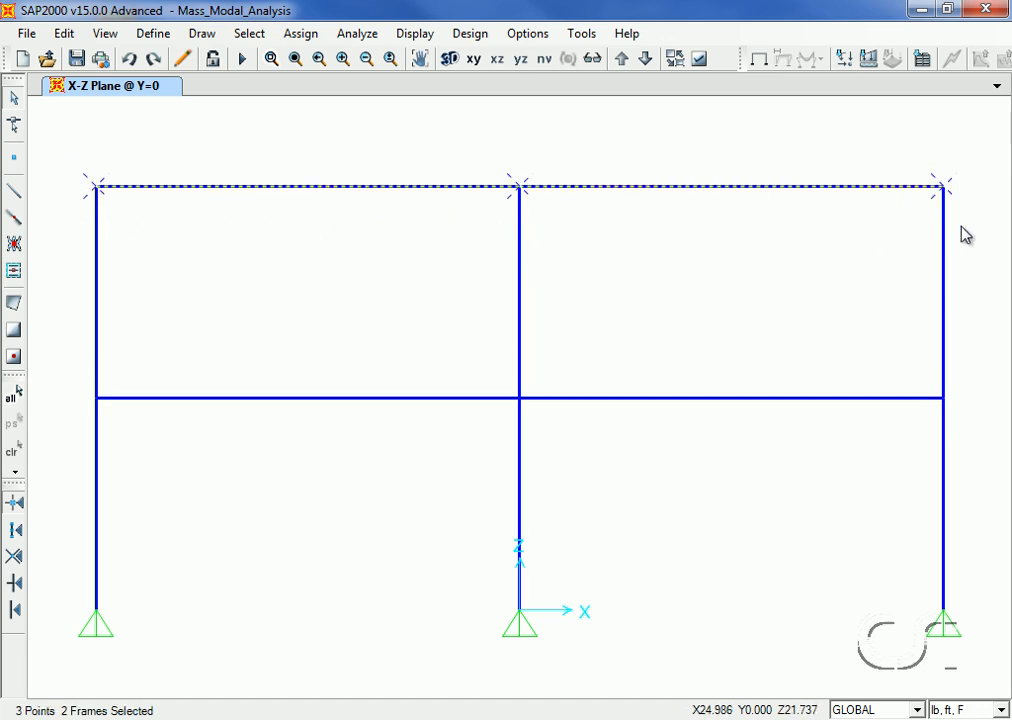
pyautogui.moveTo(596, 160)
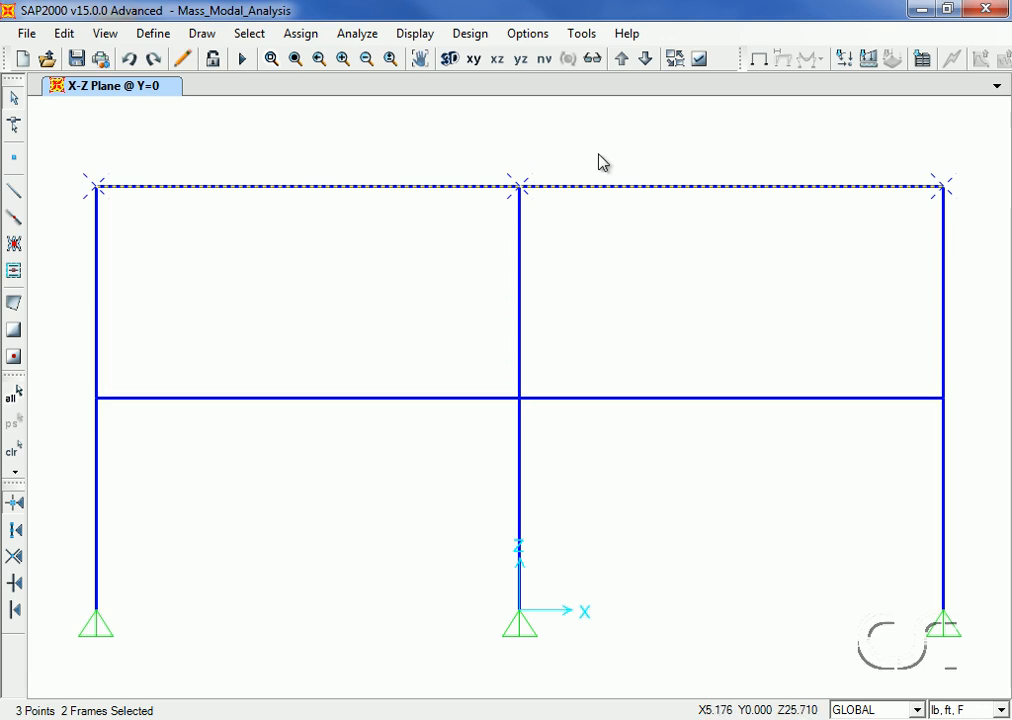
pyautogui.click(300, 32)
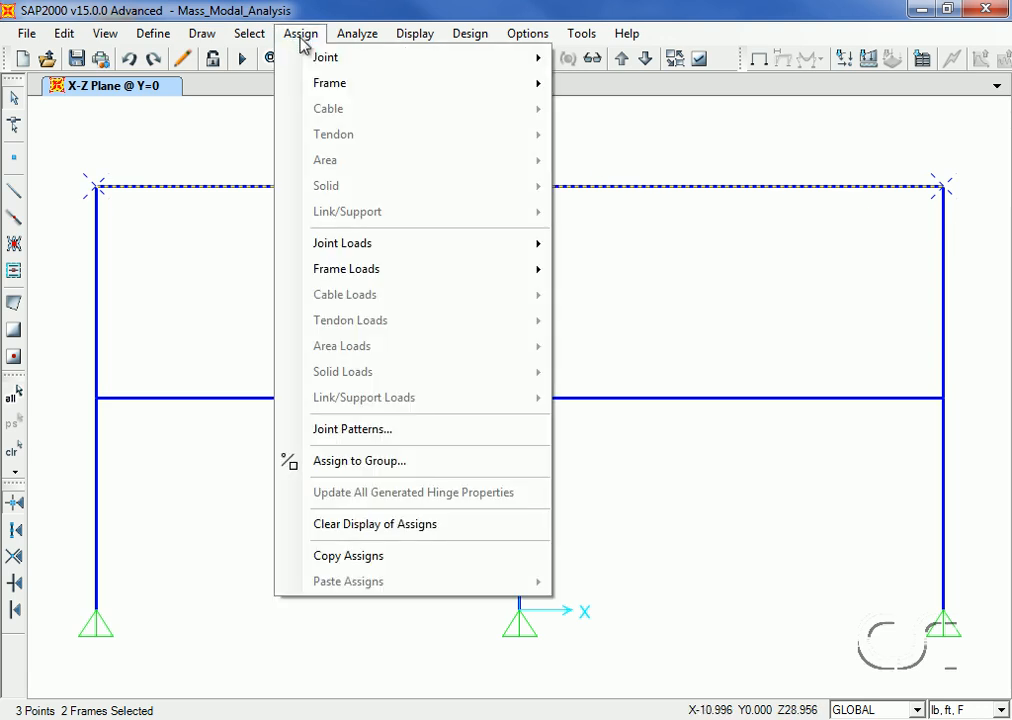
pyautogui.moveTo(342, 244)
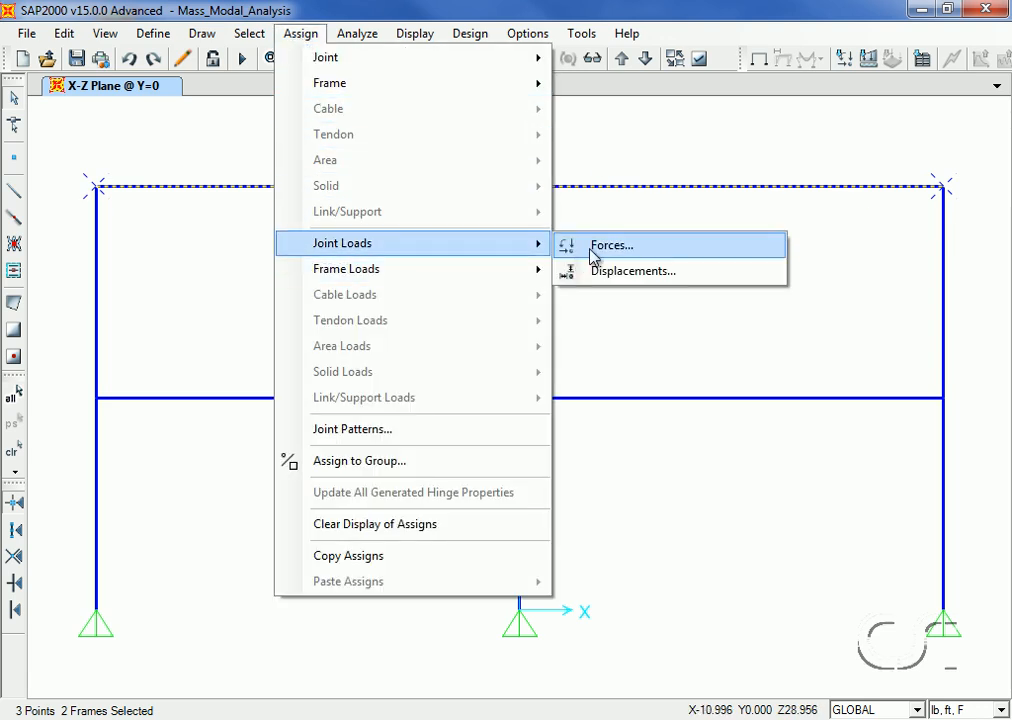
pyautogui.click(610, 244)
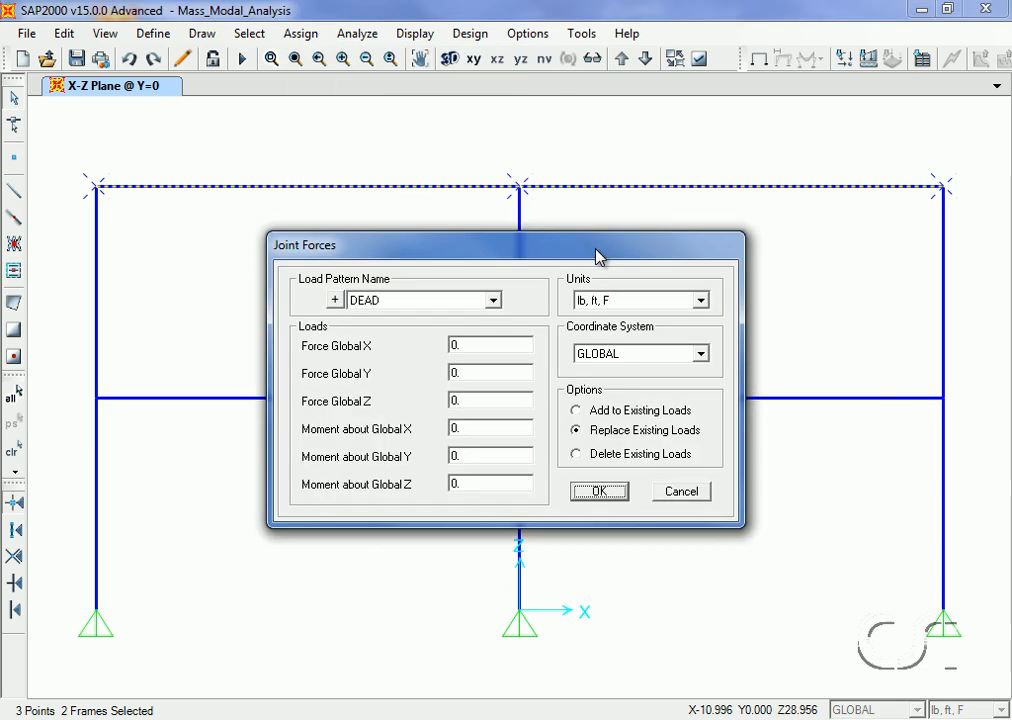
pyautogui.moveTo(472, 400)
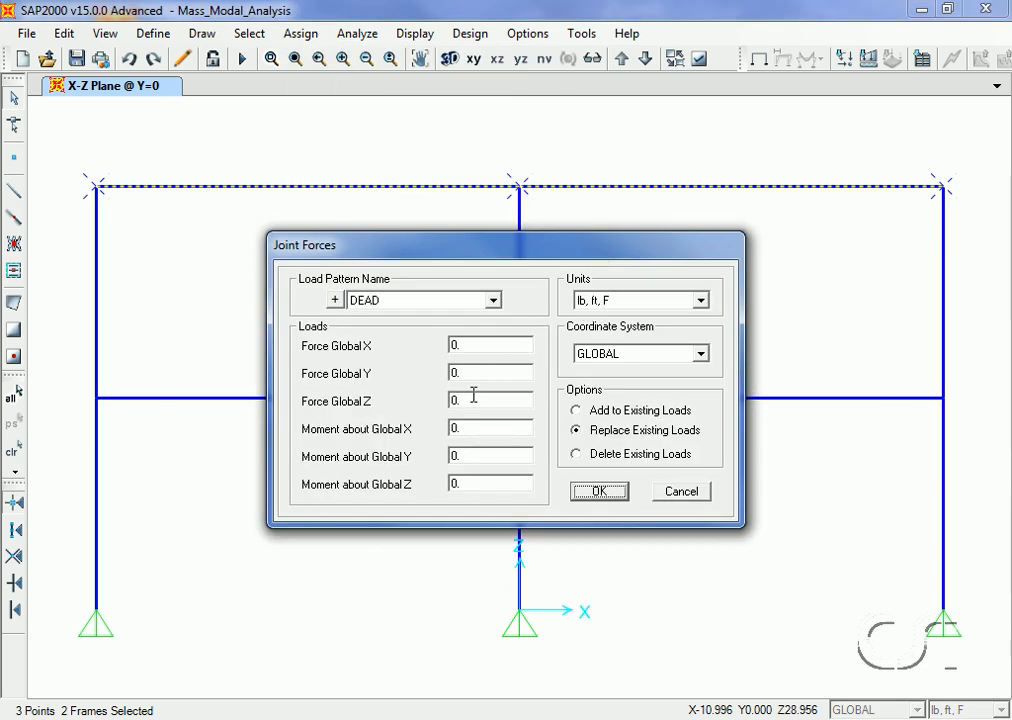
pyautogui.write('-3')
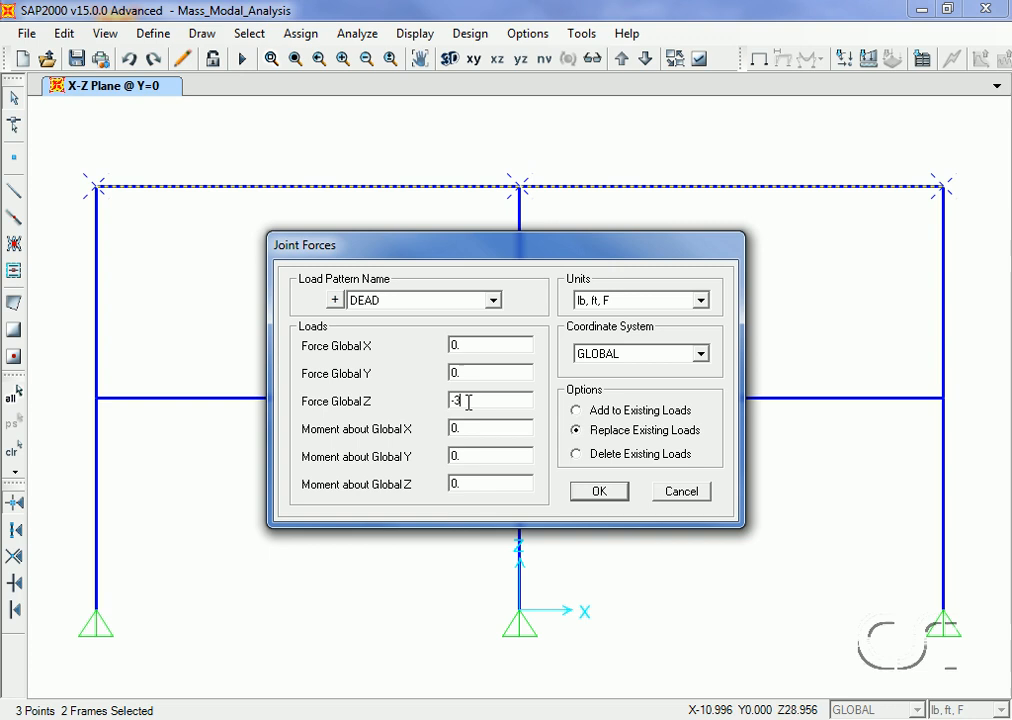
pyautogui.write('22')
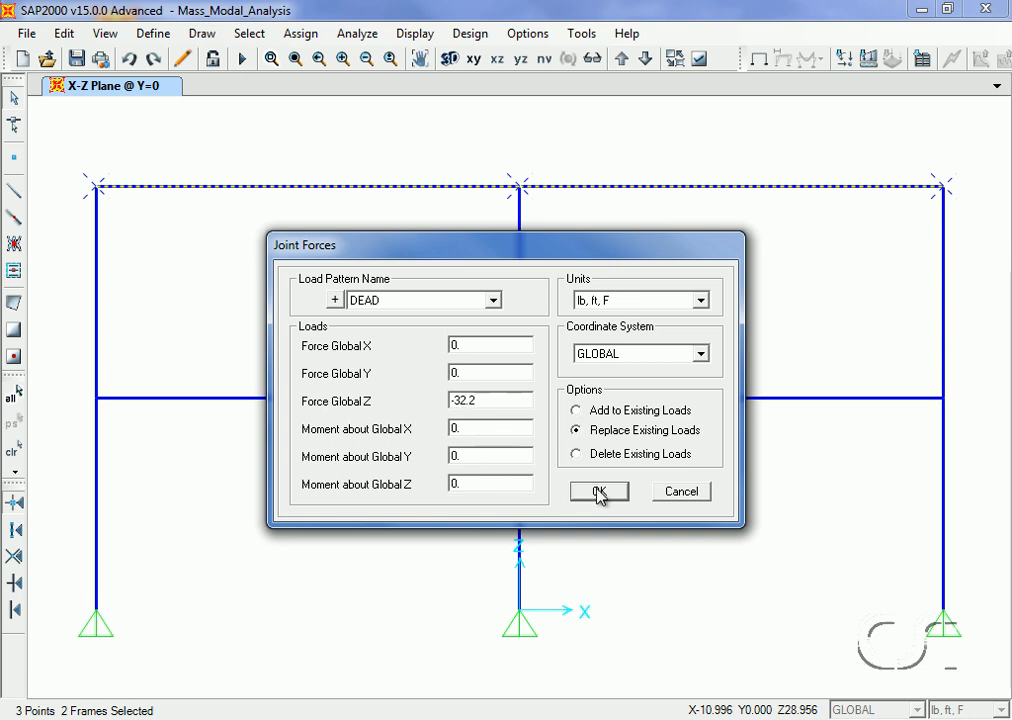
pyautogui.click(598, 492)
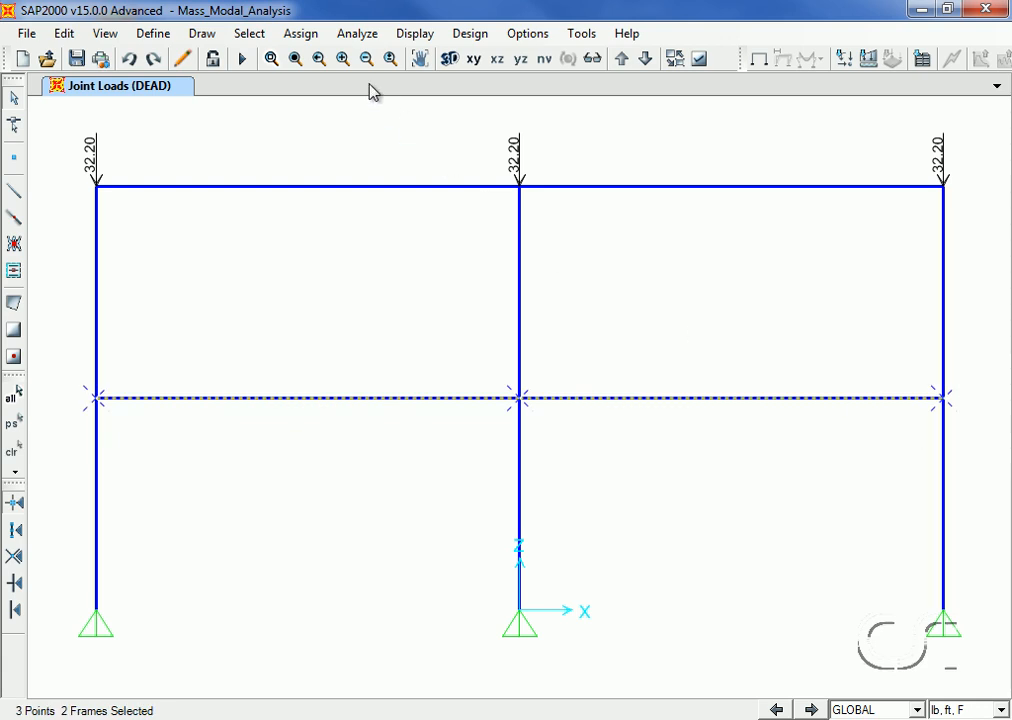
# Assign a joint mass of 1 in the global X direction to the middle-floor joints.
pyautogui.click(300, 32)
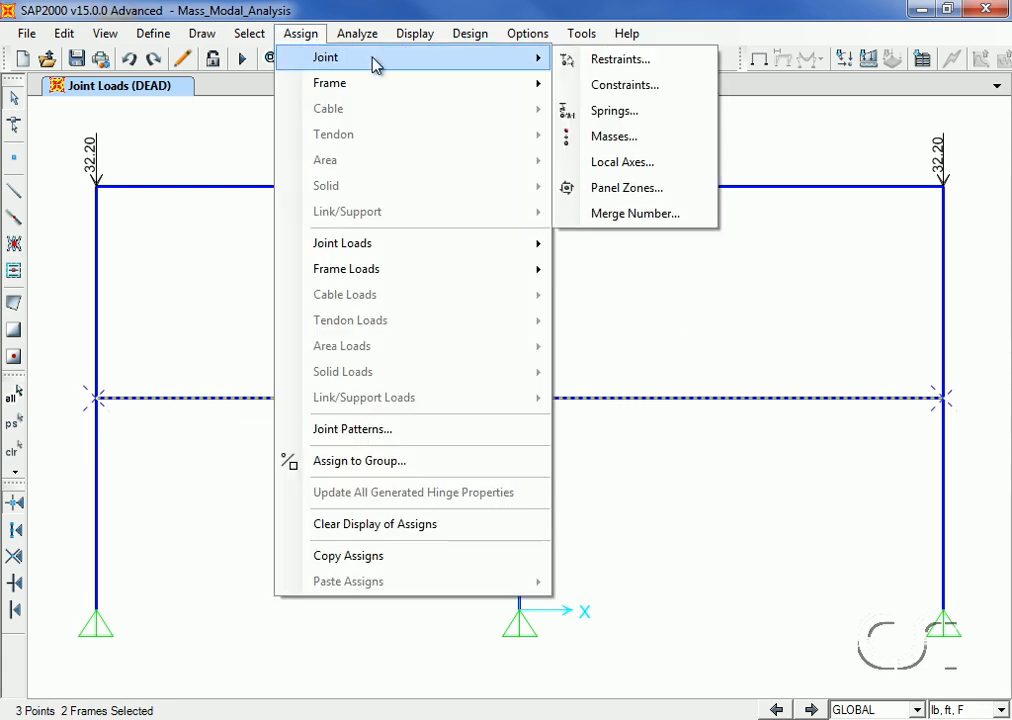
pyautogui.moveTo(614, 136)
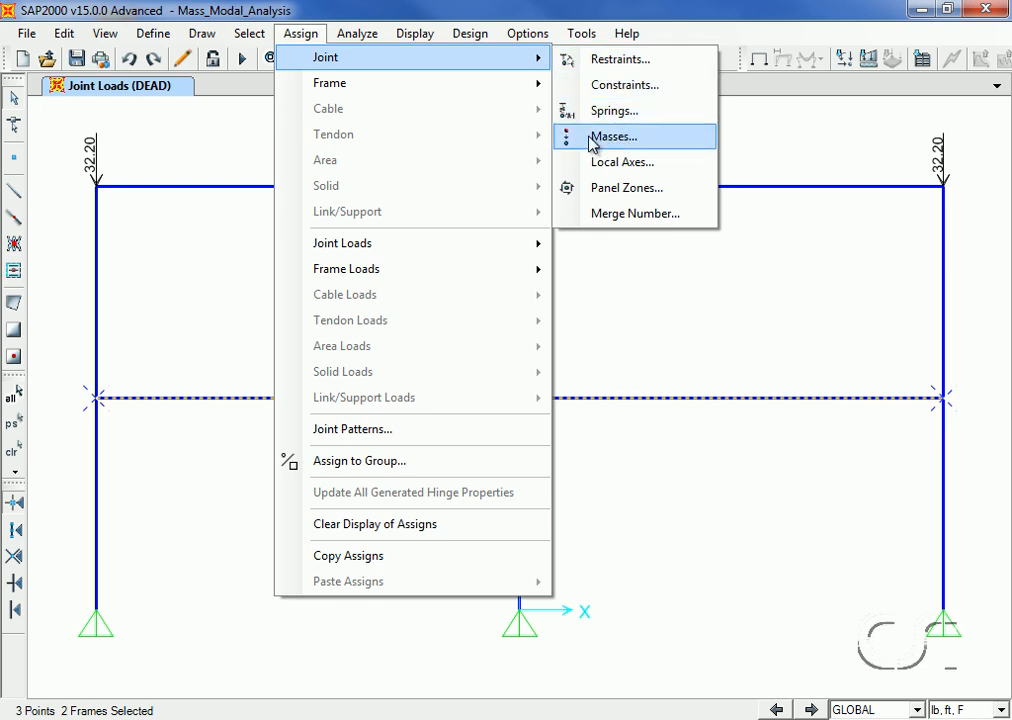
pyautogui.click(614, 136)
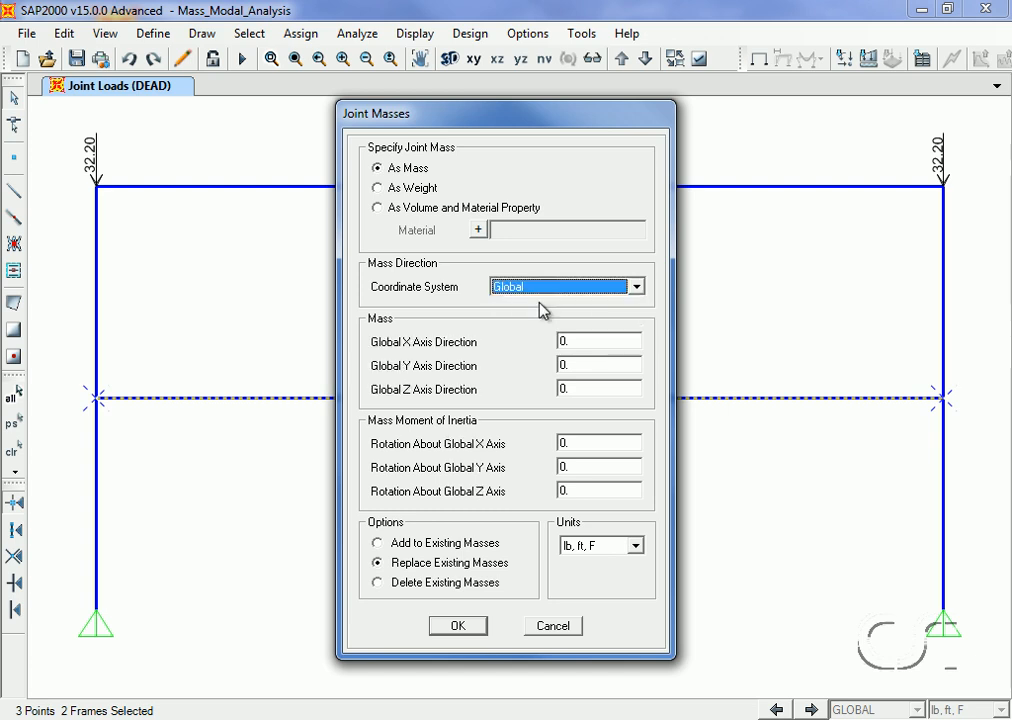
pyautogui.click(598, 340)
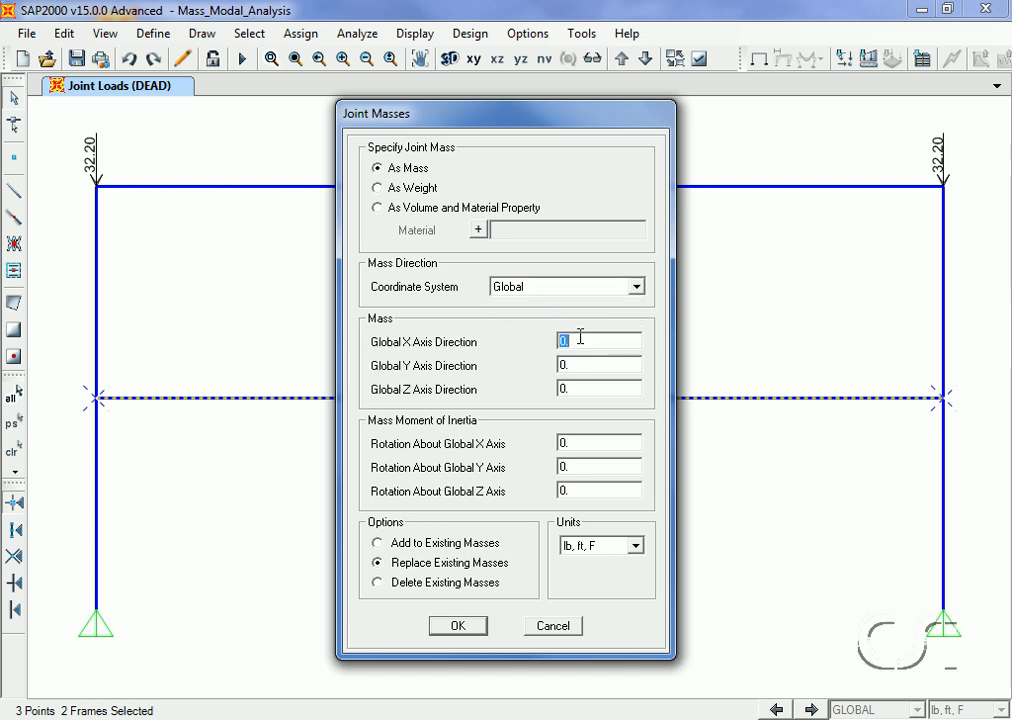
pyautogui.write('1')
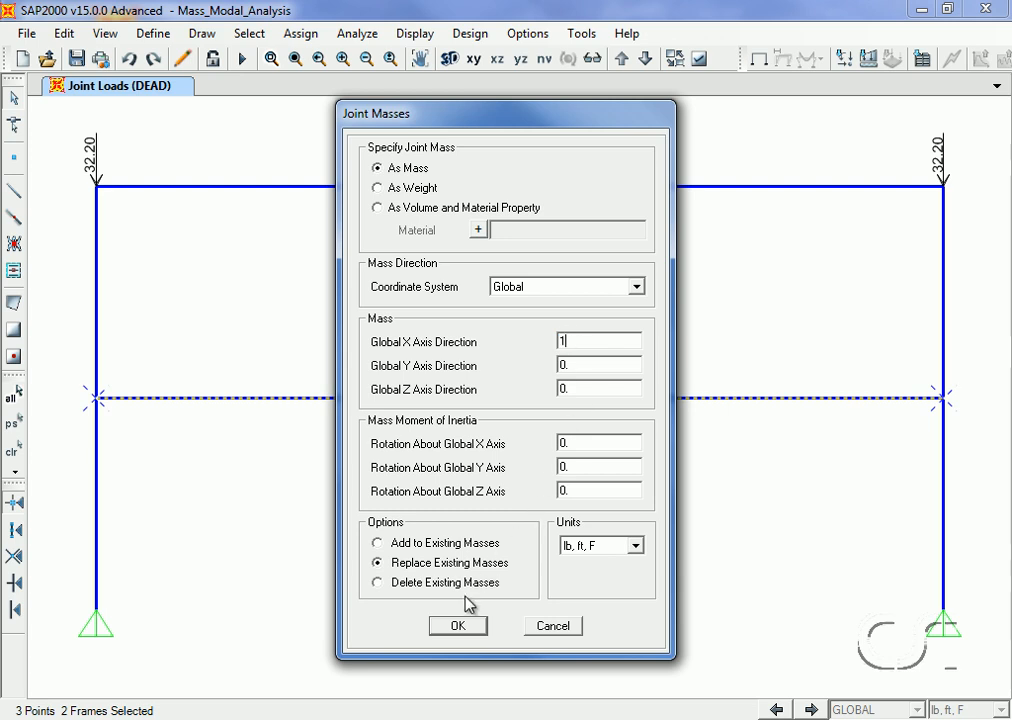
pyautogui.click(458, 624)
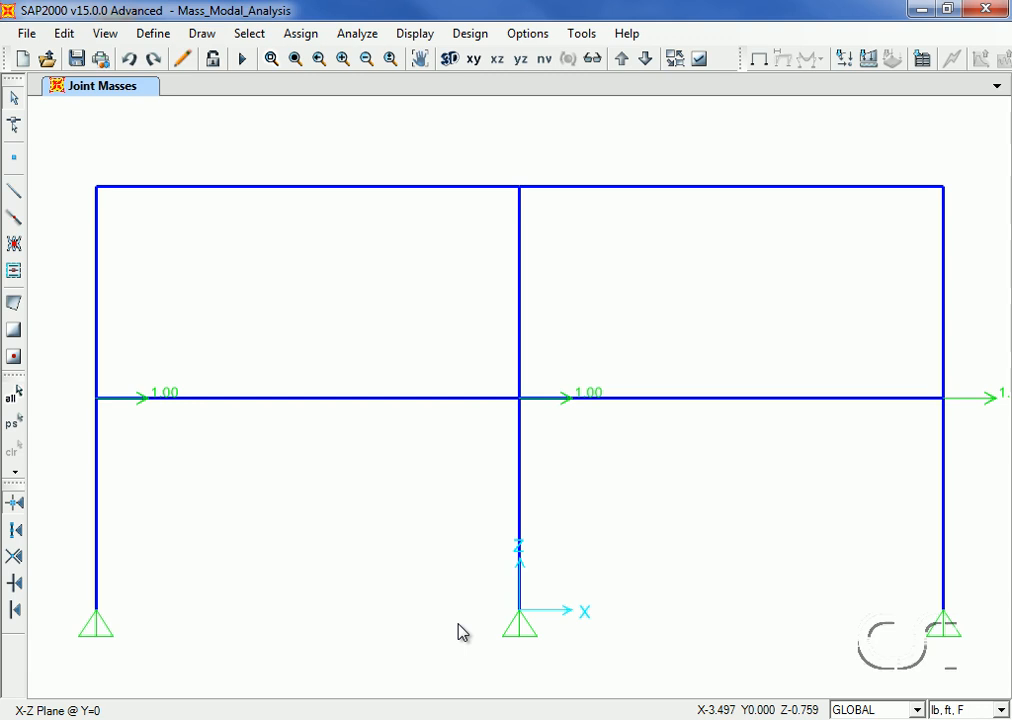
# Set the mass source to From Element and Additional Masses instead of from loads, and confirm.
pyautogui.click(152, 32)
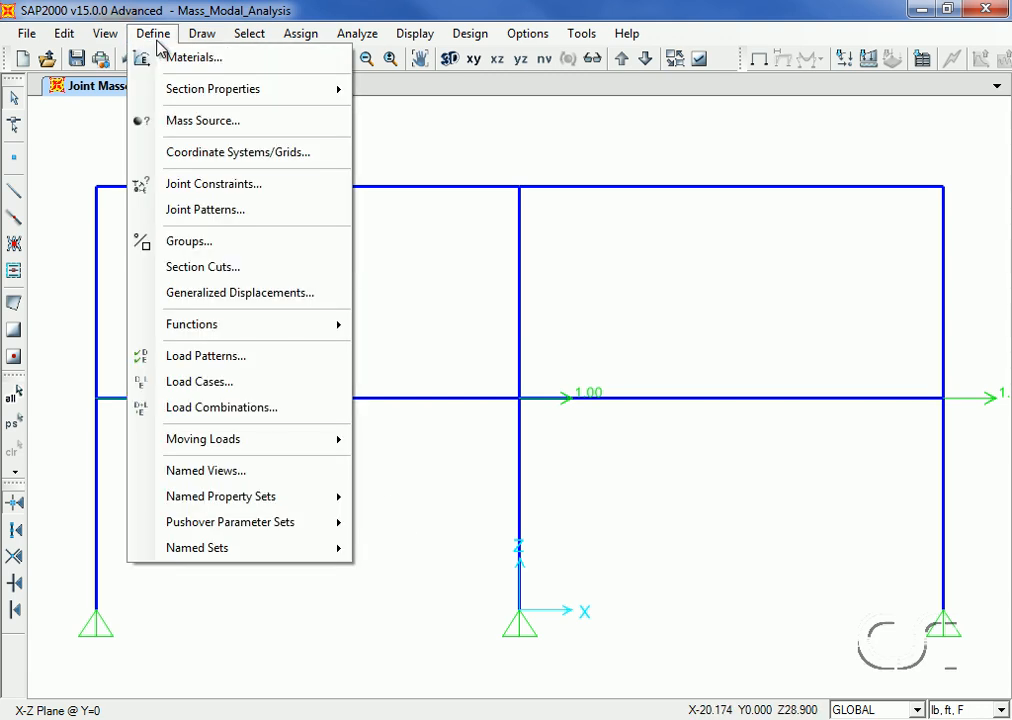
pyautogui.moveTo(224, 120)
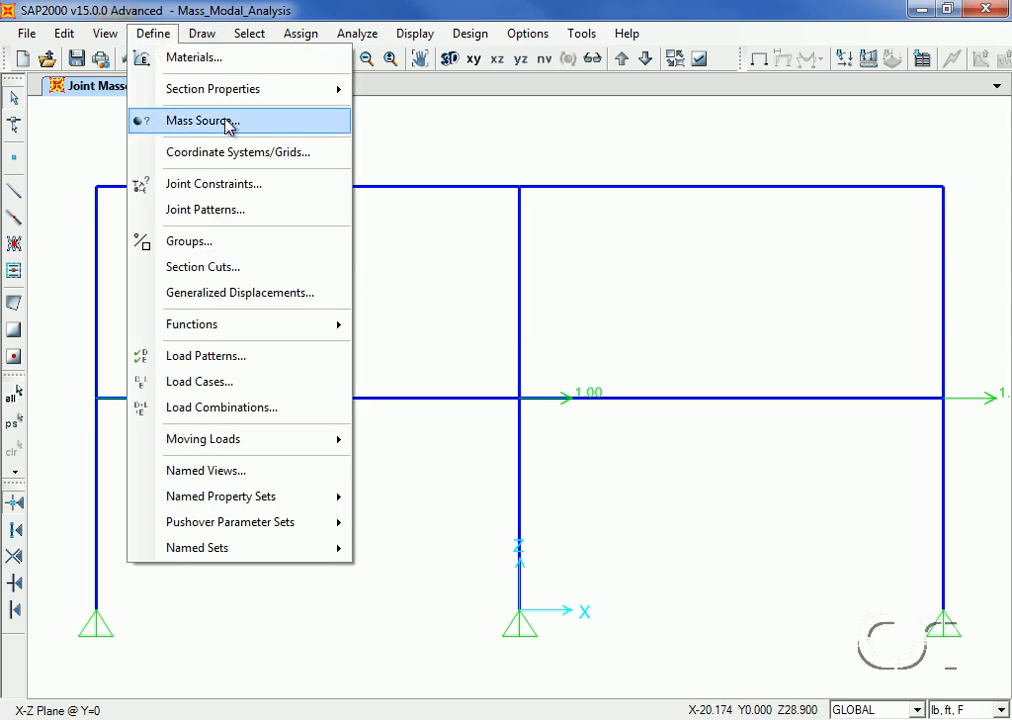
pyautogui.click(200, 120)
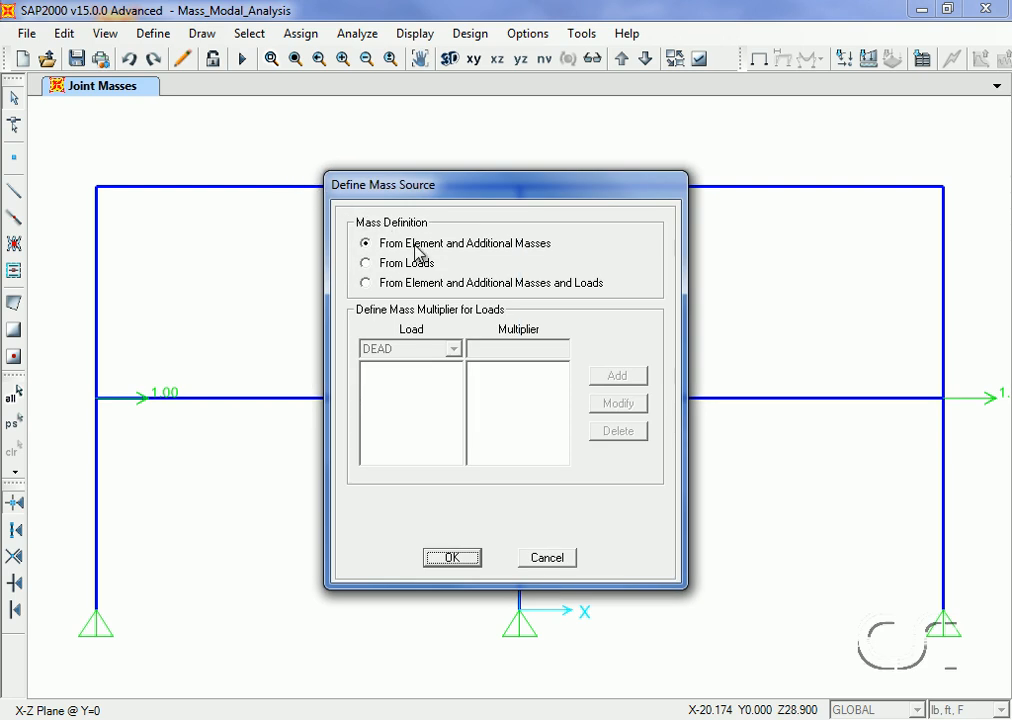
pyautogui.moveTo(450, 252)
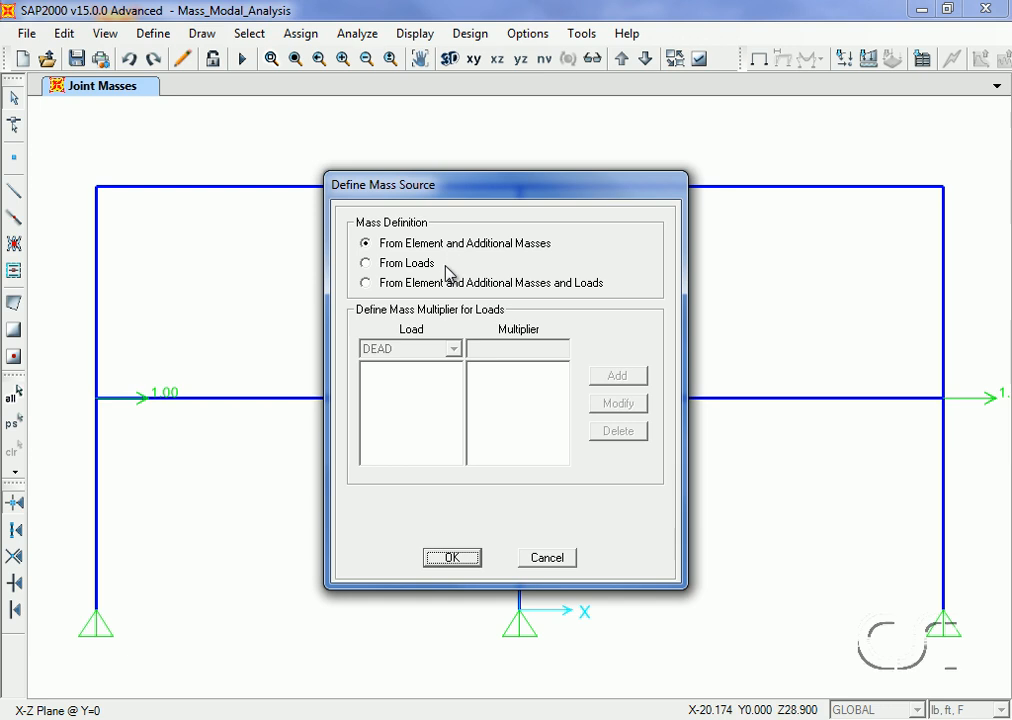
pyautogui.moveTo(448, 288)
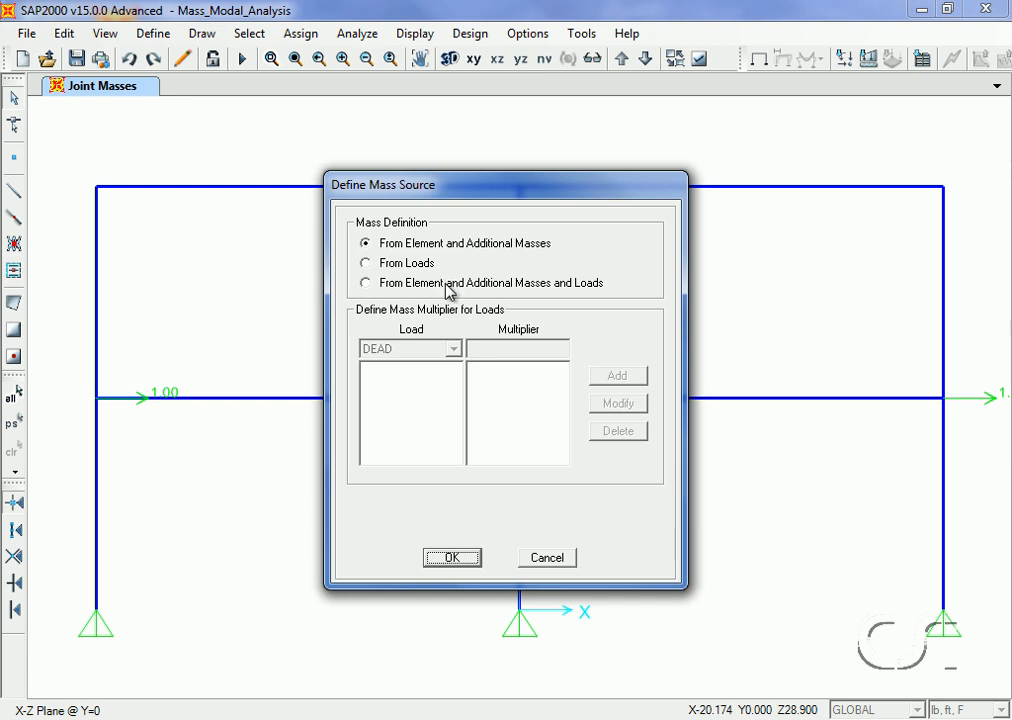
pyautogui.click(364, 262)
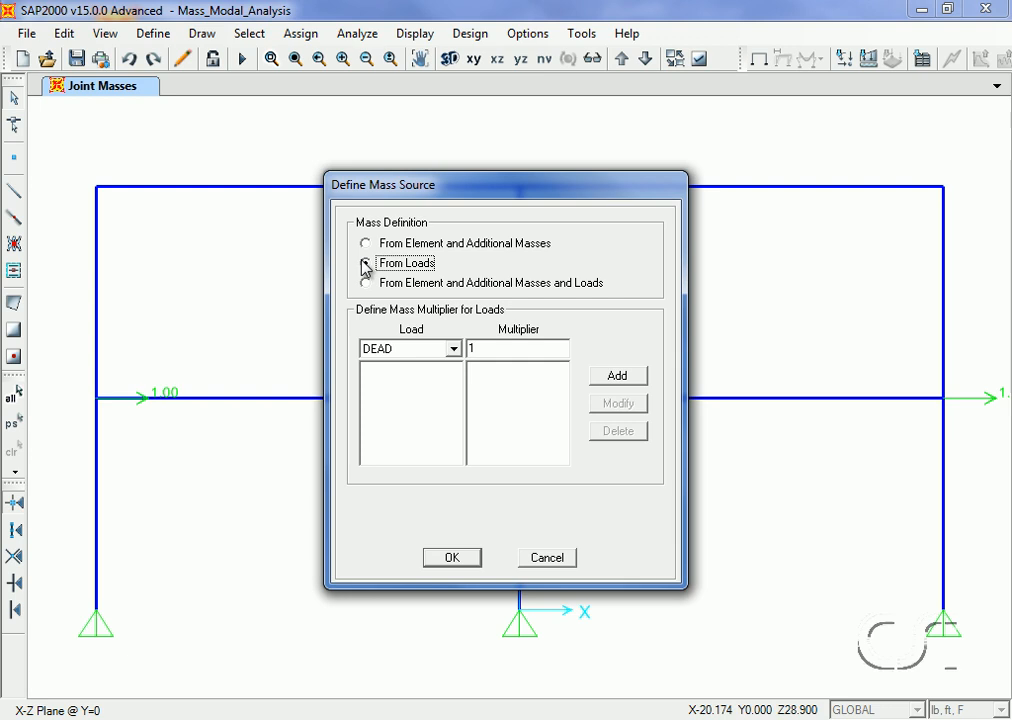
pyautogui.click(364, 262)
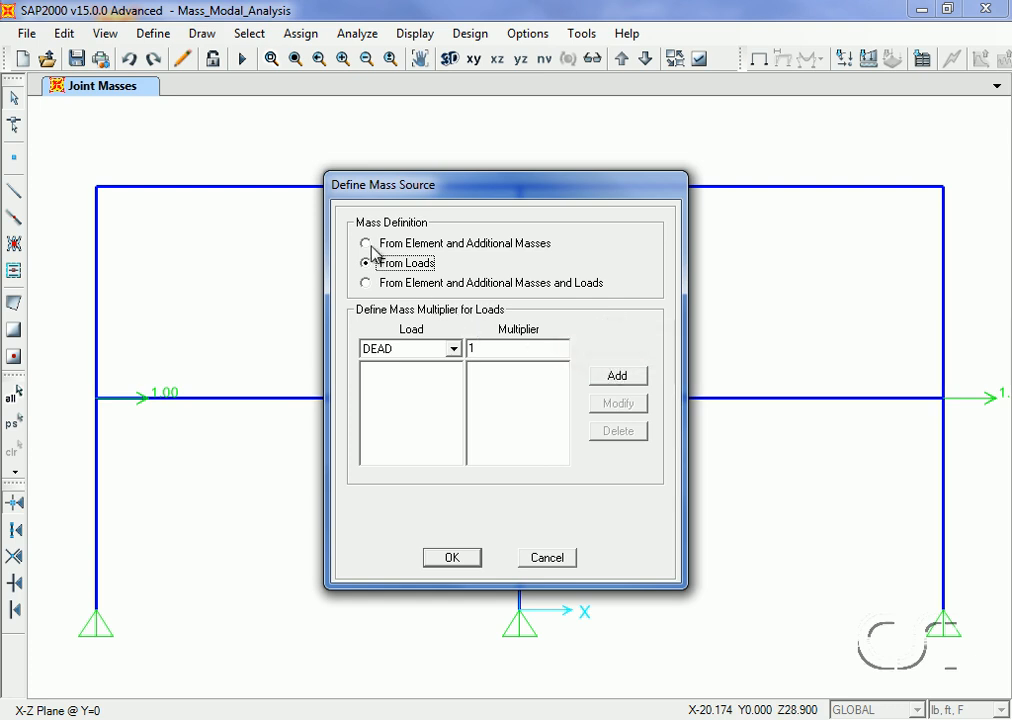
pyautogui.click(364, 244)
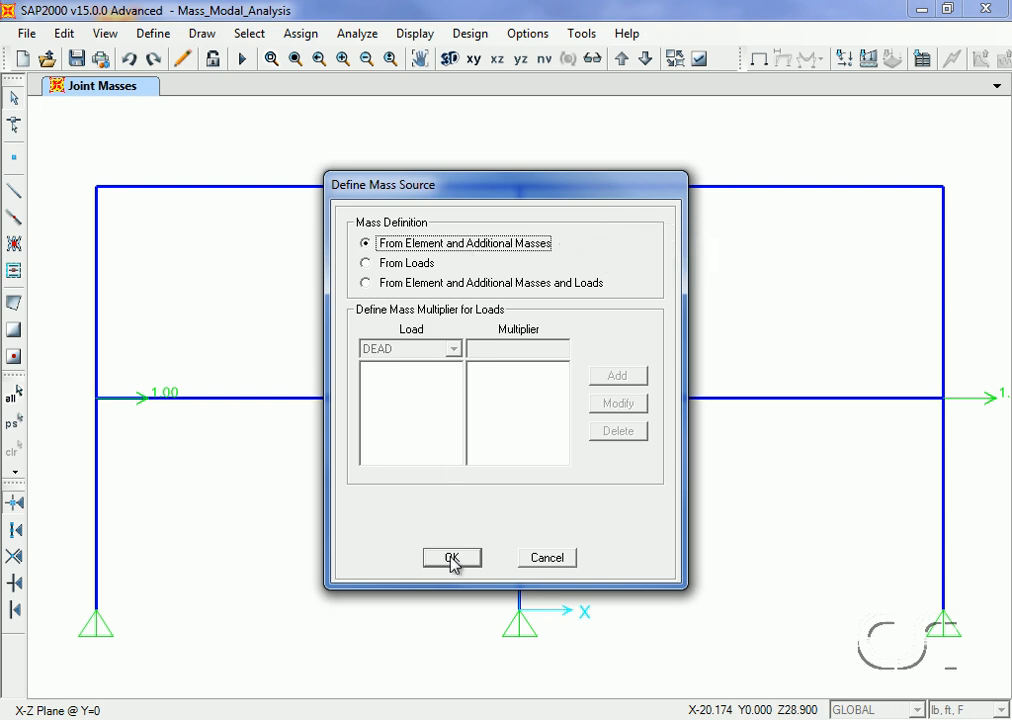
pyautogui.click(452, 558)
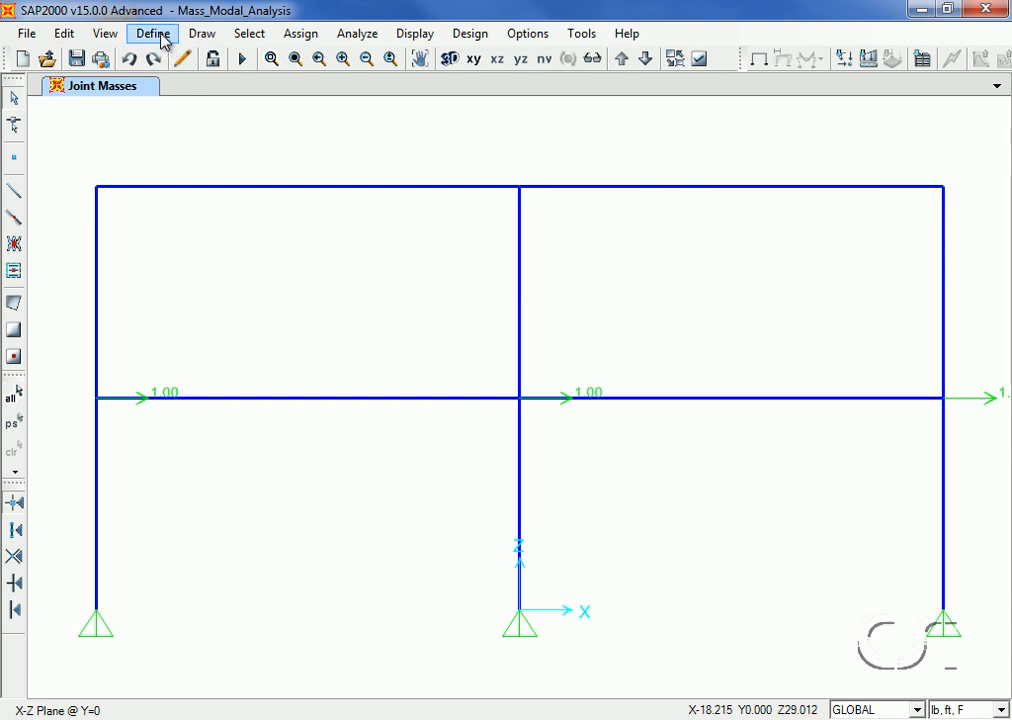
# Configure the MODAL load case to use eigenvectors with a maximum of 2 modes.
pyautogui.click(154, 32)
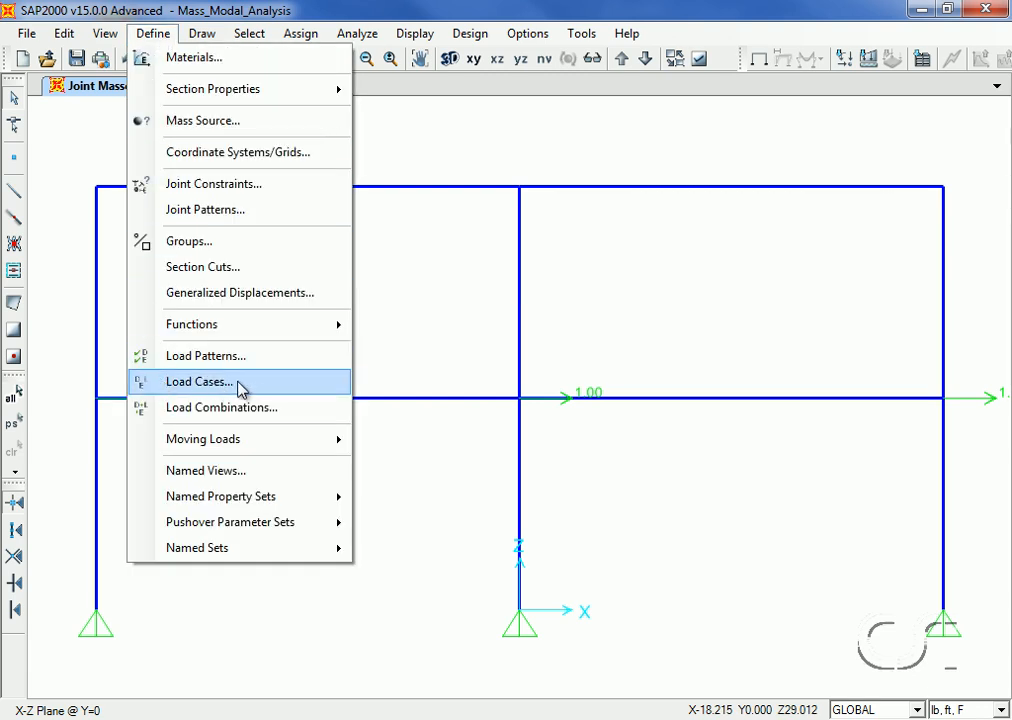
pyautogui.click(196, 382)
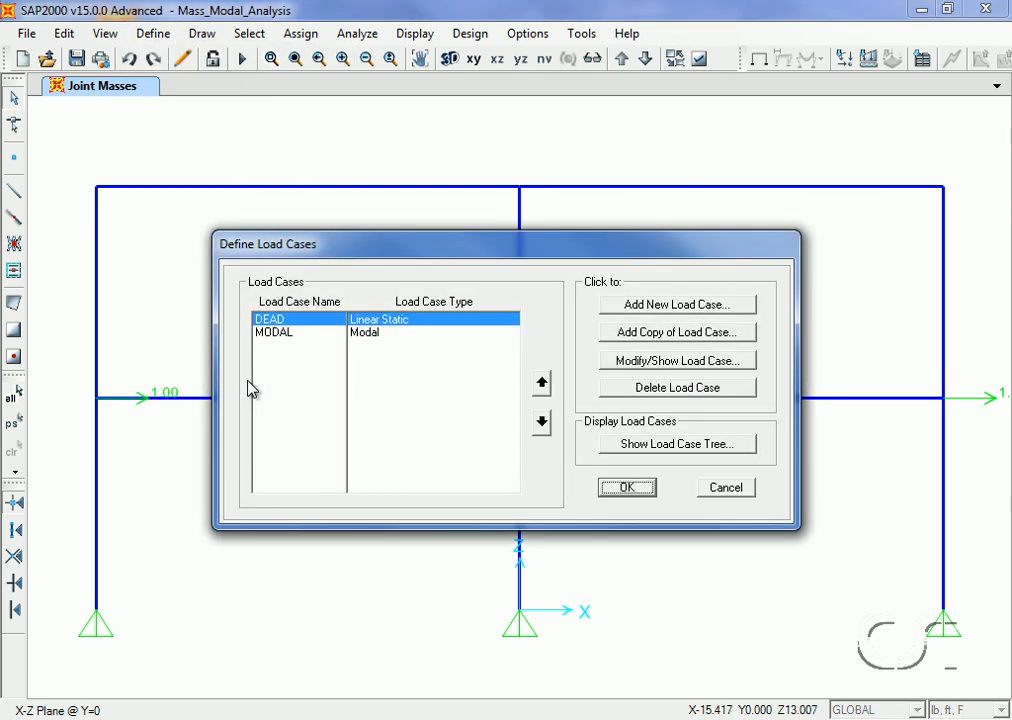
pyautogui.moveTo(360, 344)
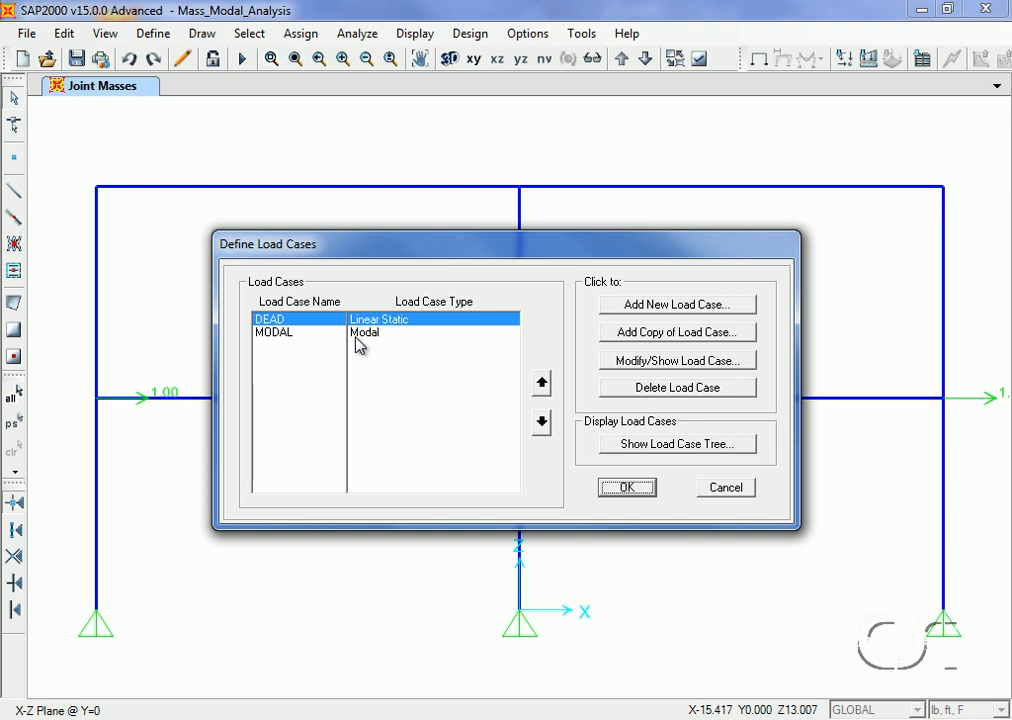
pyautogui.click(272, 332)
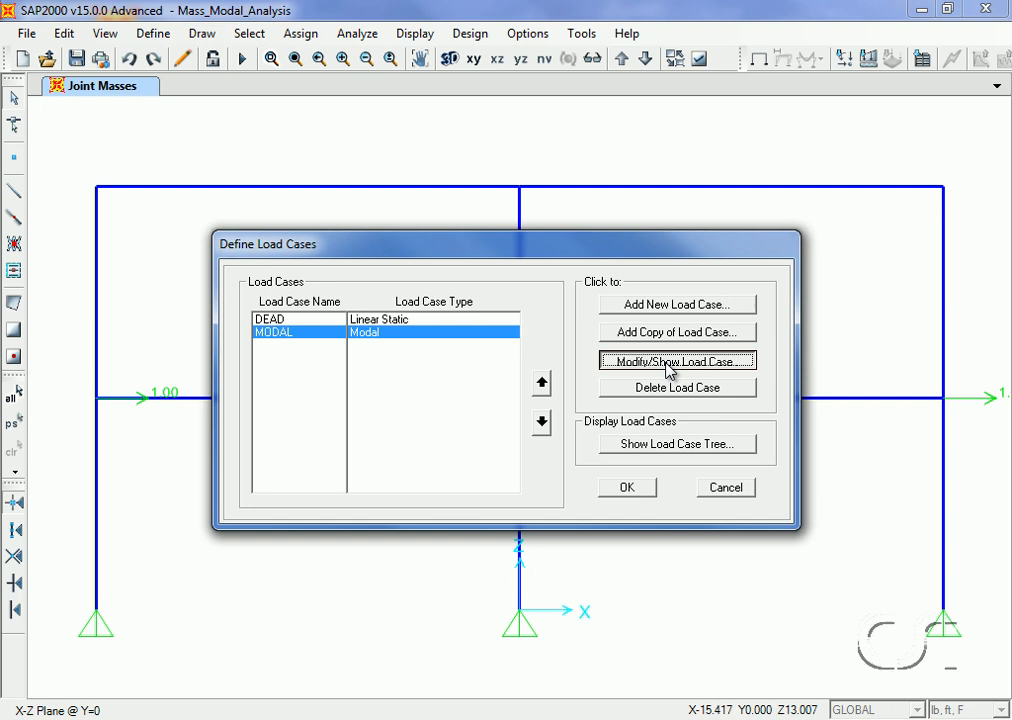
pyautogui.click(676, 360)
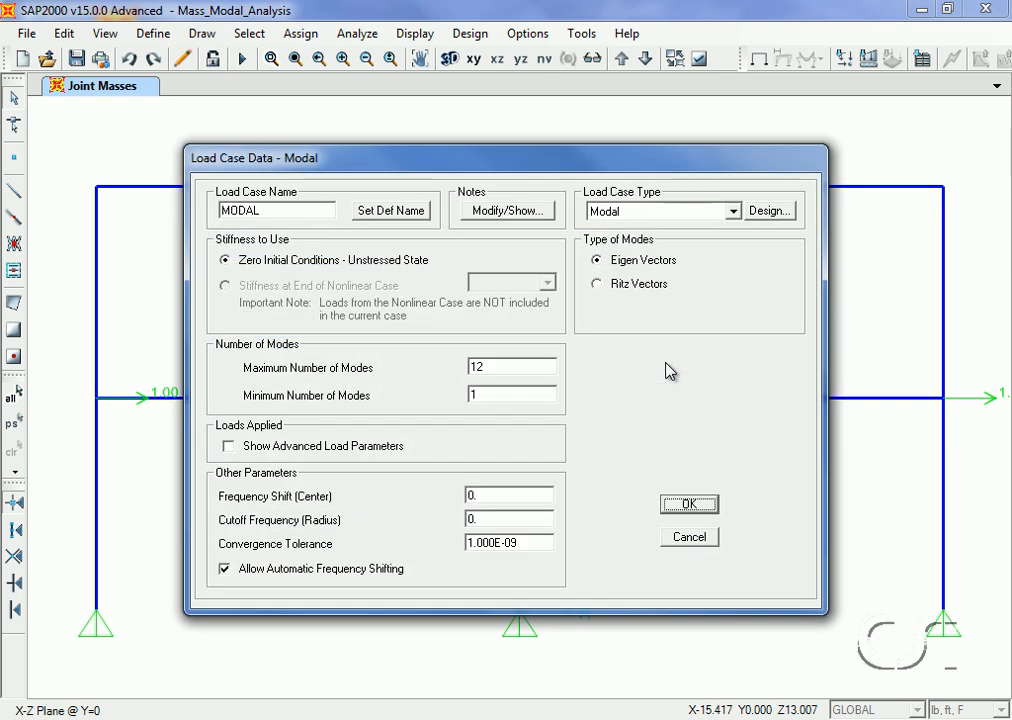
pyautogui.moveTo(678, 218)
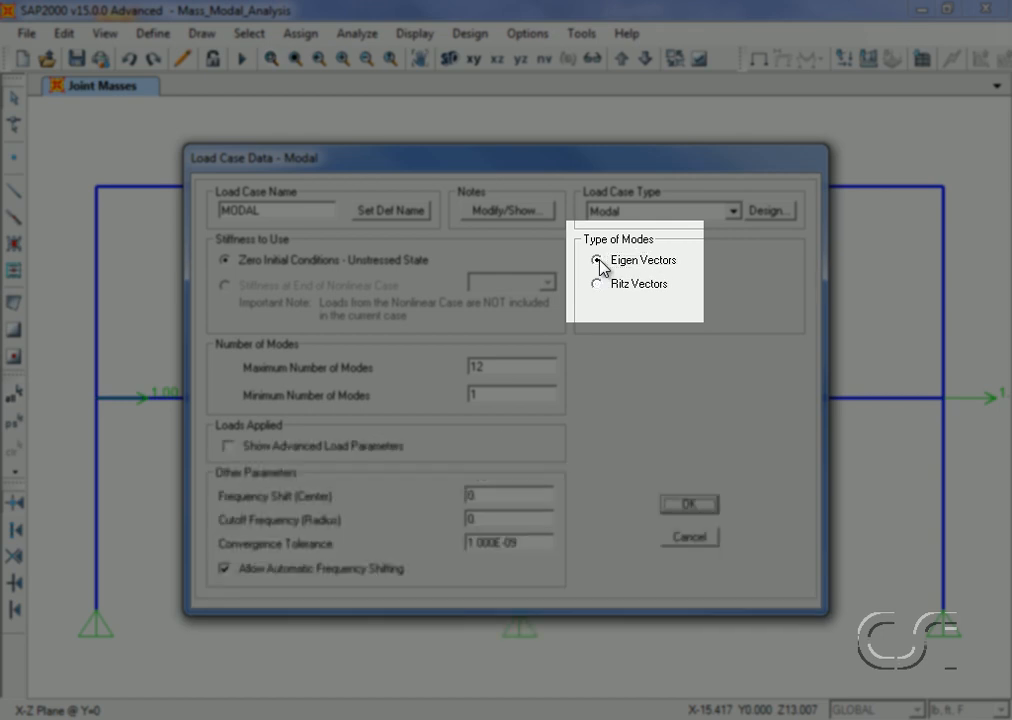
pyautogui.click(596, 260)
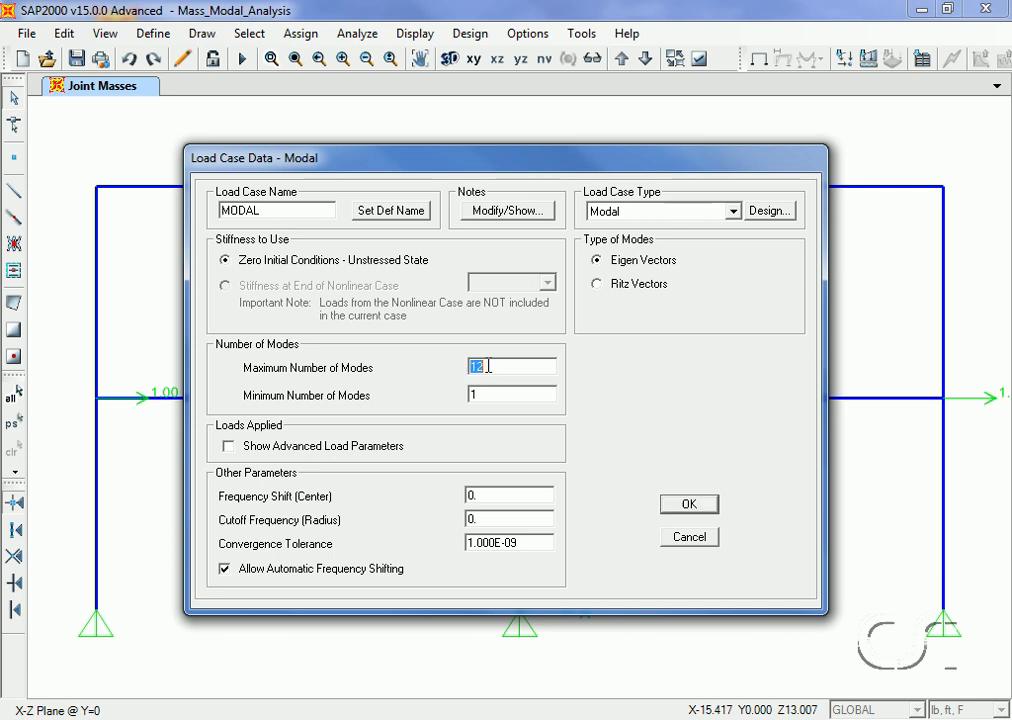
pyautogui.write('2')
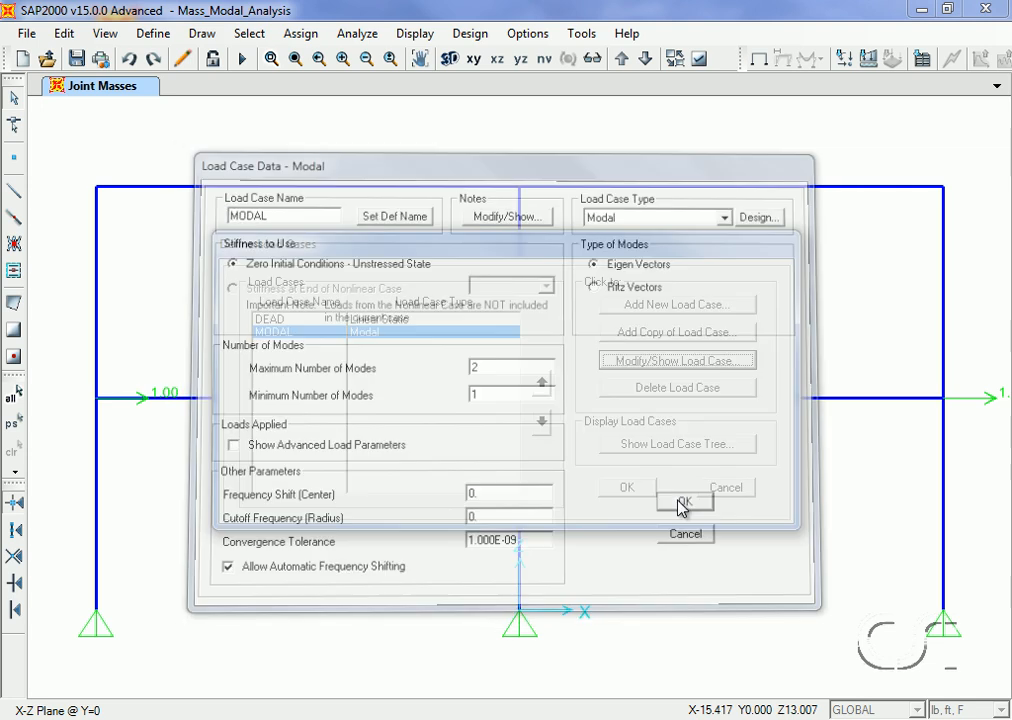
pyautogui.click(680, 496)
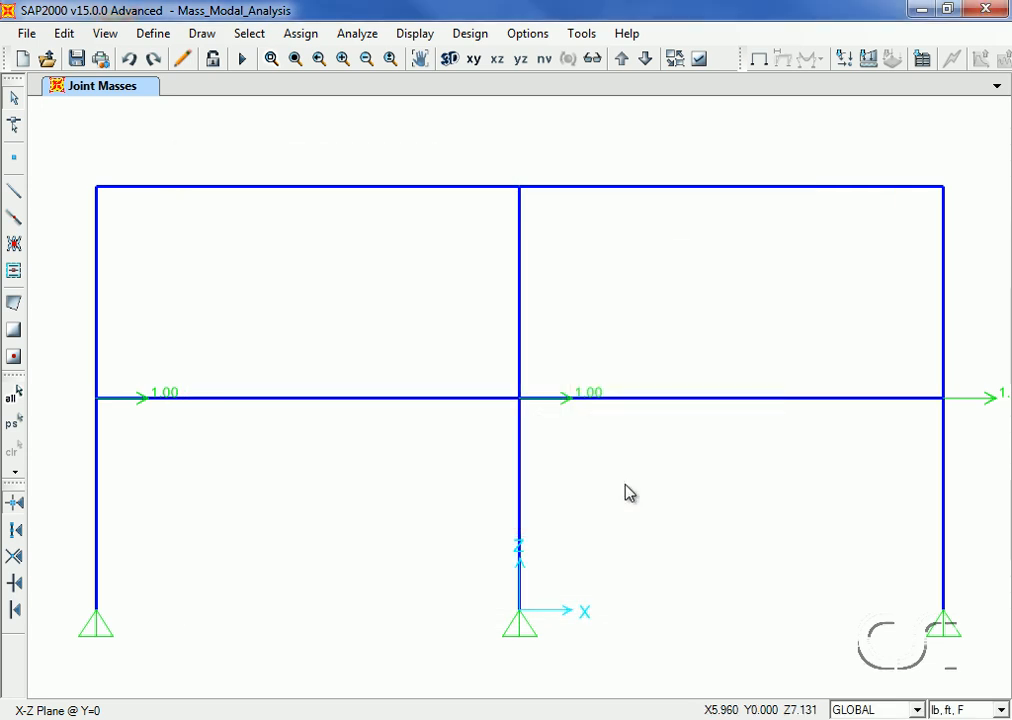
pyautogui.moveTo(356, 32)
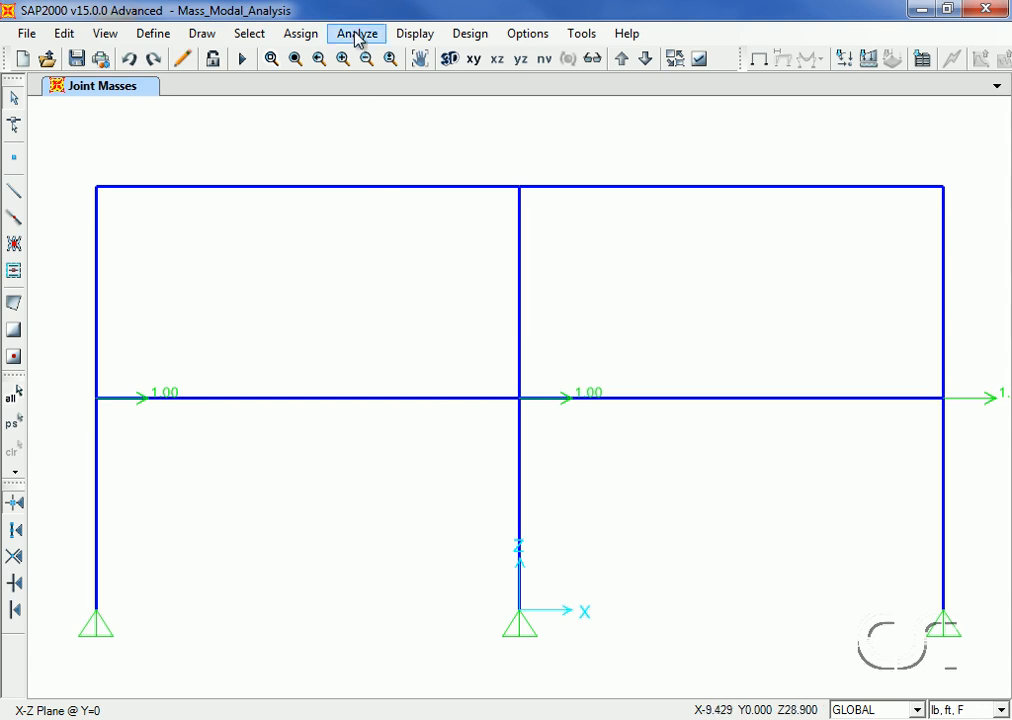
pyautogui.click(356, 32)
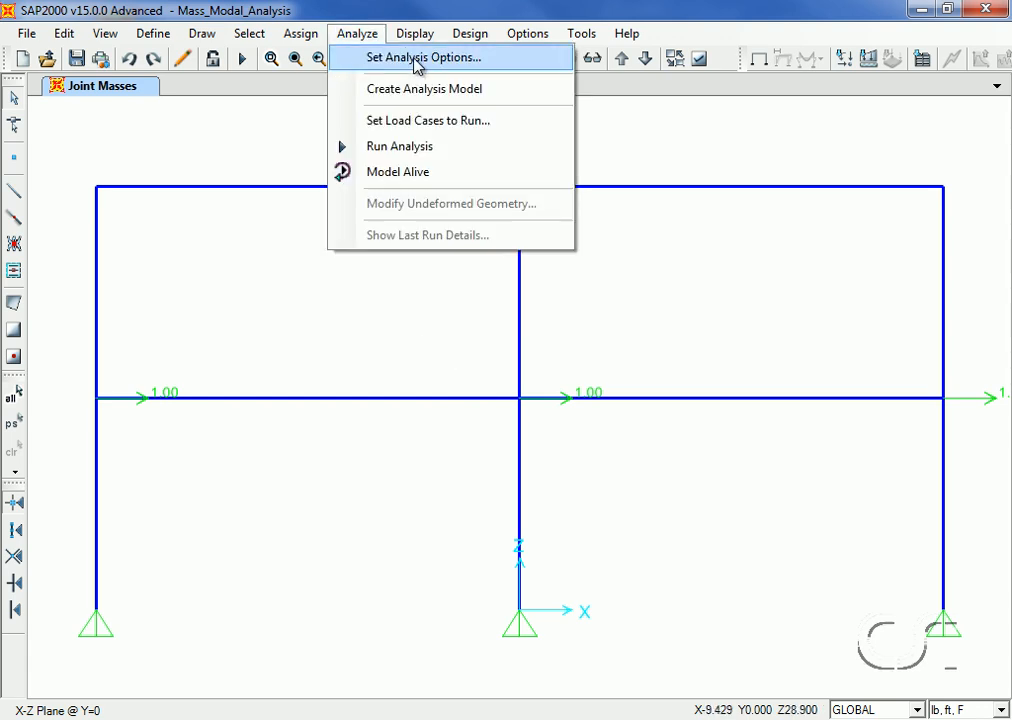
# Set the analysis options to Plane Frame (XZ plane) degrees of freedom.
pyautogui.click(424, 56)
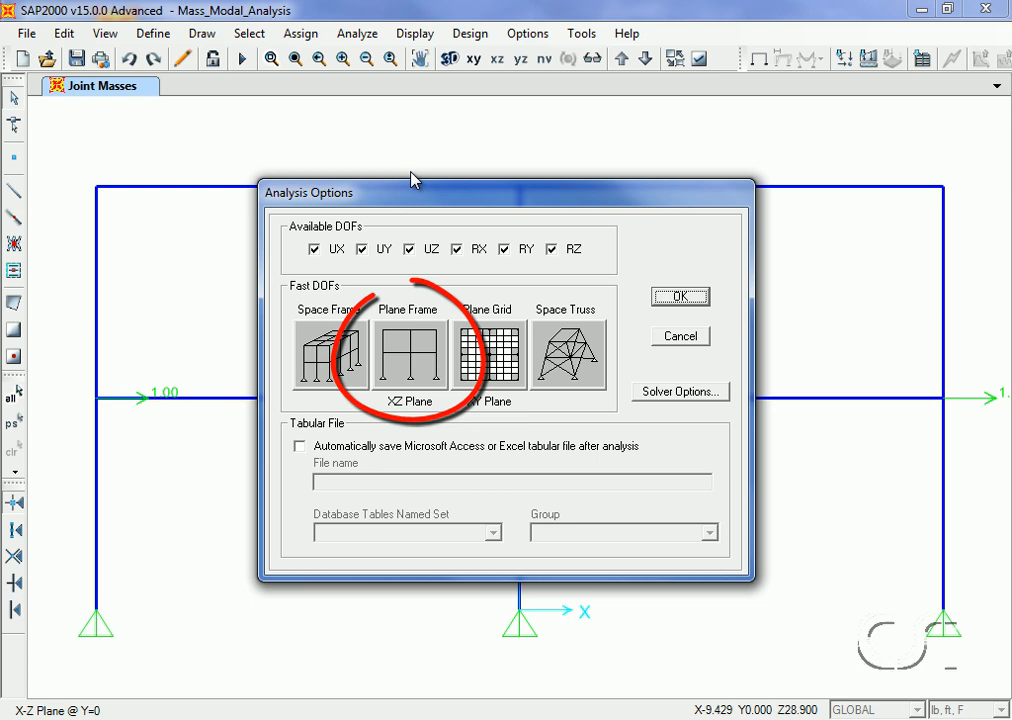
pyautogui.moveTo(416, 352)
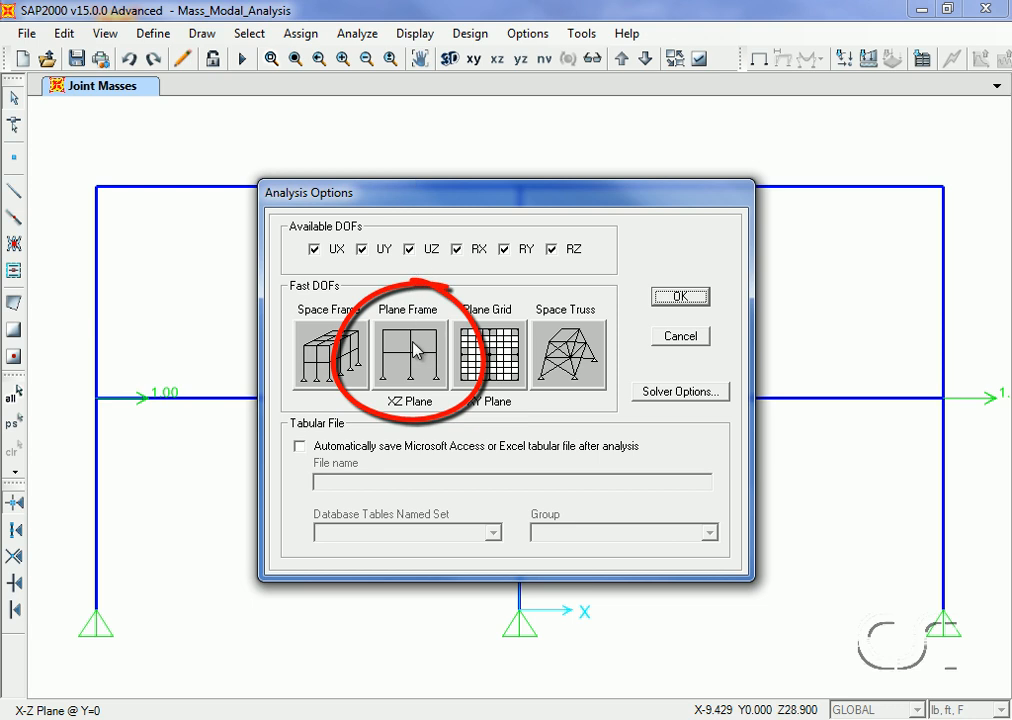
pyautogui.click(412, 352)
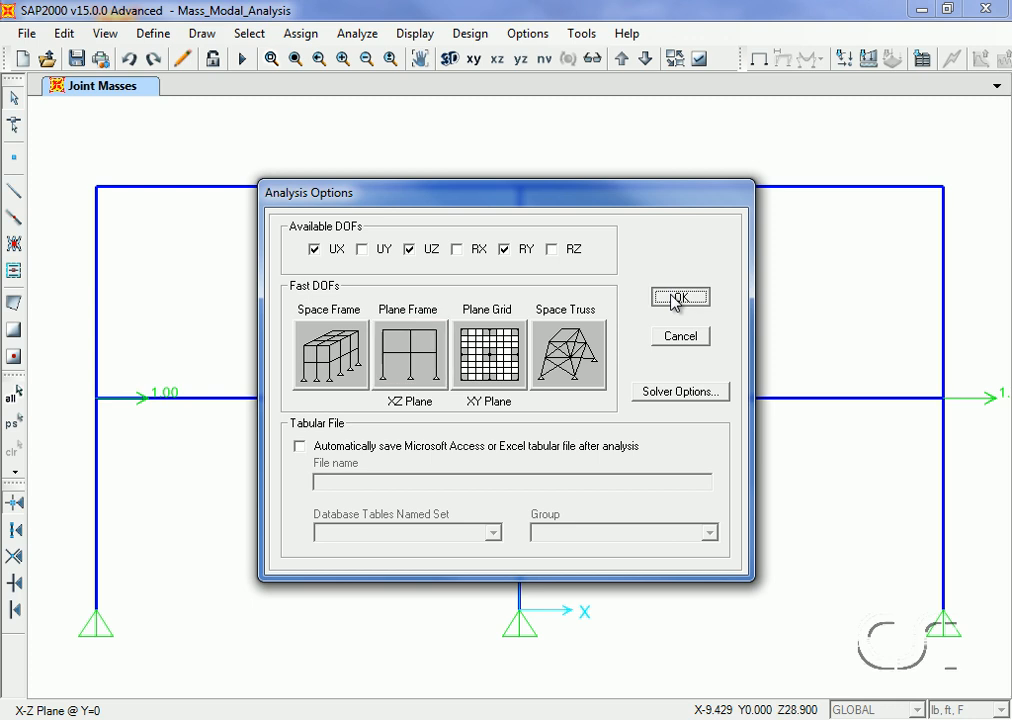
pyautogui.click(680, 296)
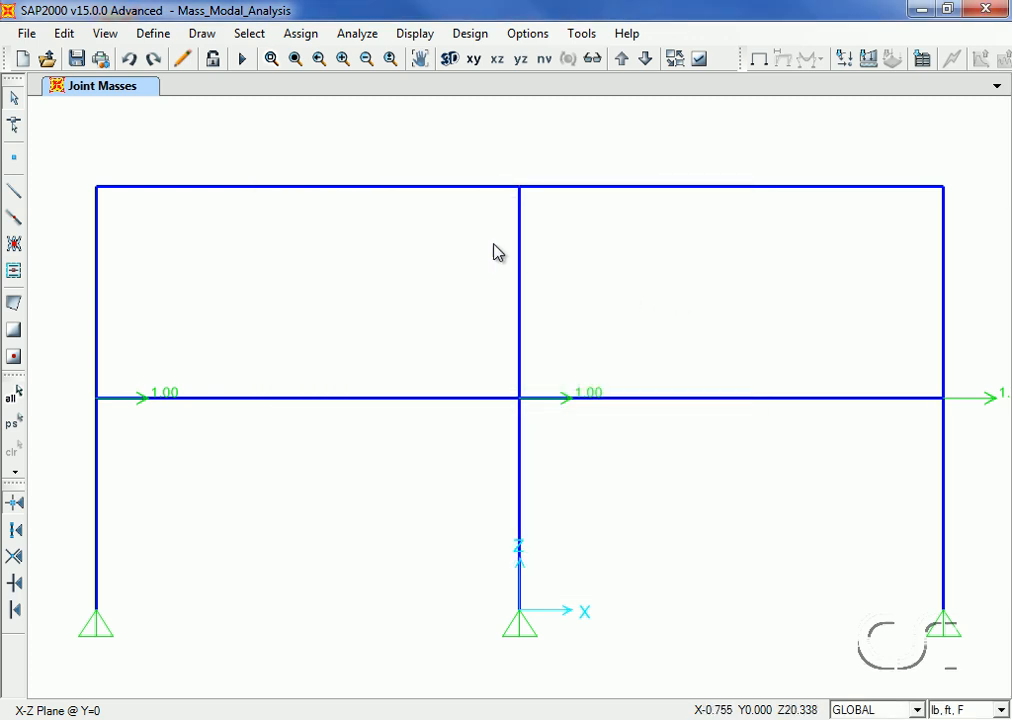
pyautogui.click(356, 32)
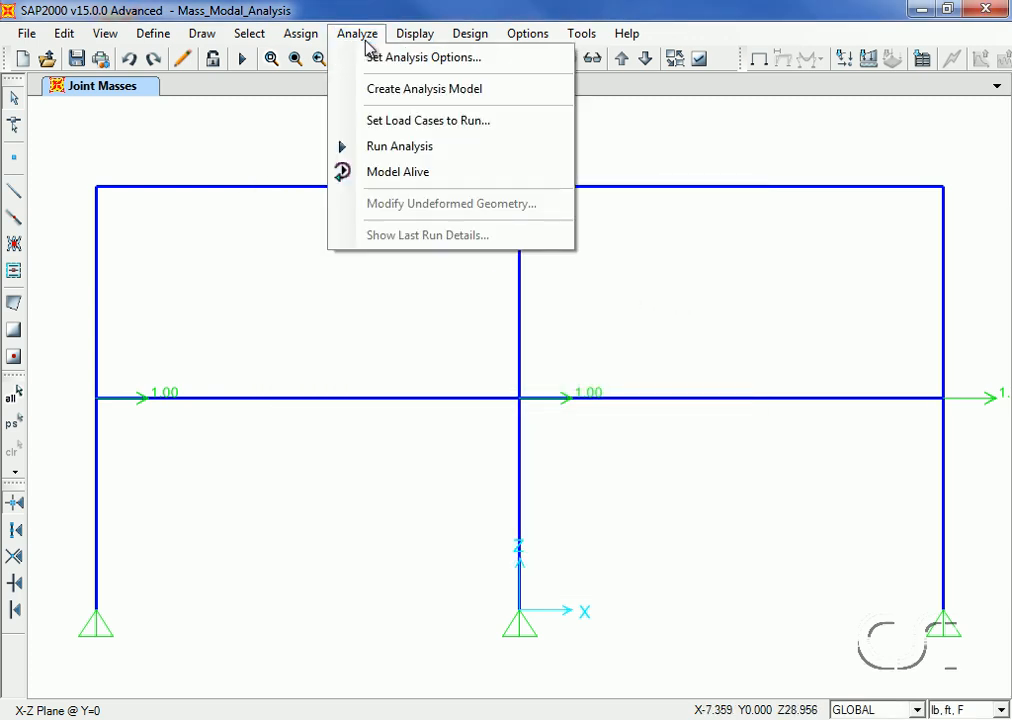
pyautogui.moveTo(400, 146)
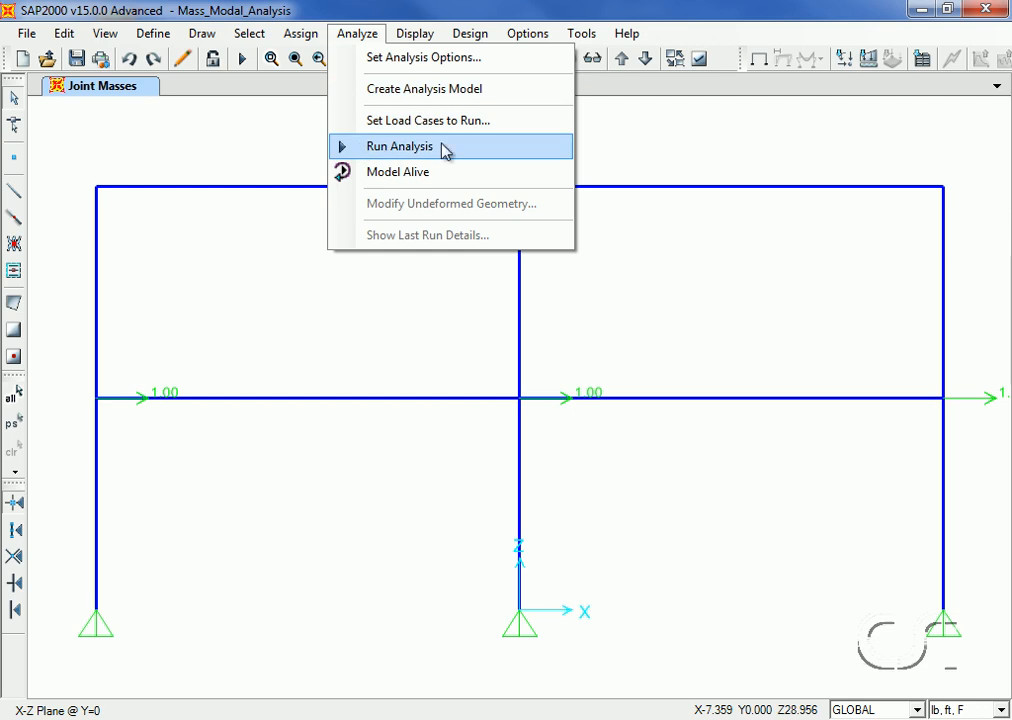
# Mark the DEAD case as Do Not Run and run the analysis for the MODAL case only.
pyautogui.click(400, 146)
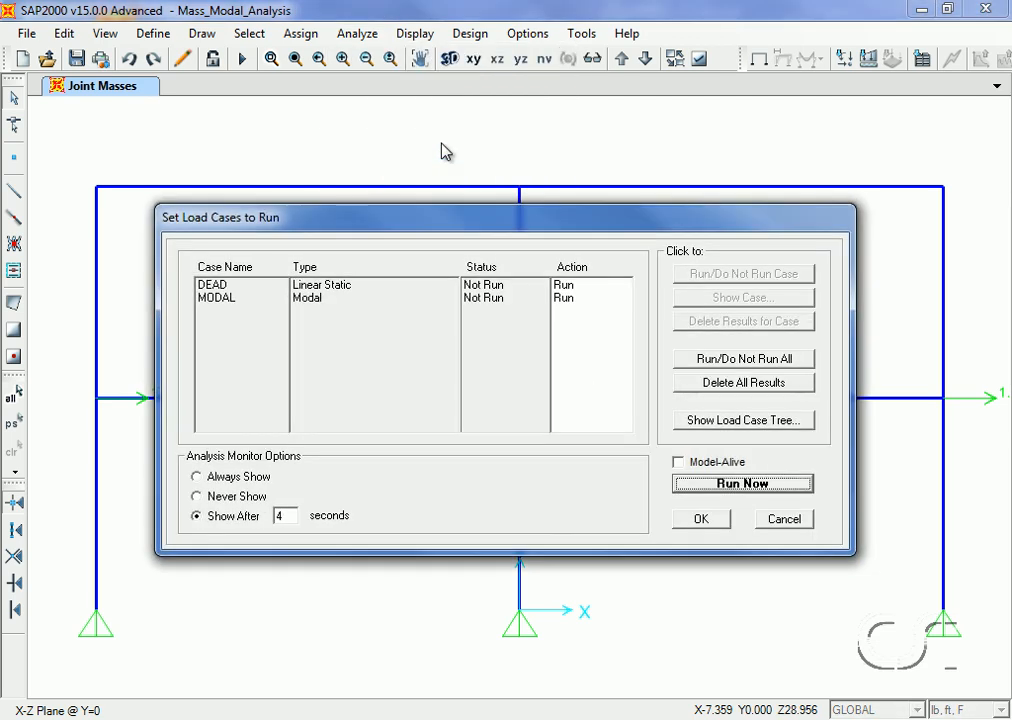
pyautogui.click(218, 284)
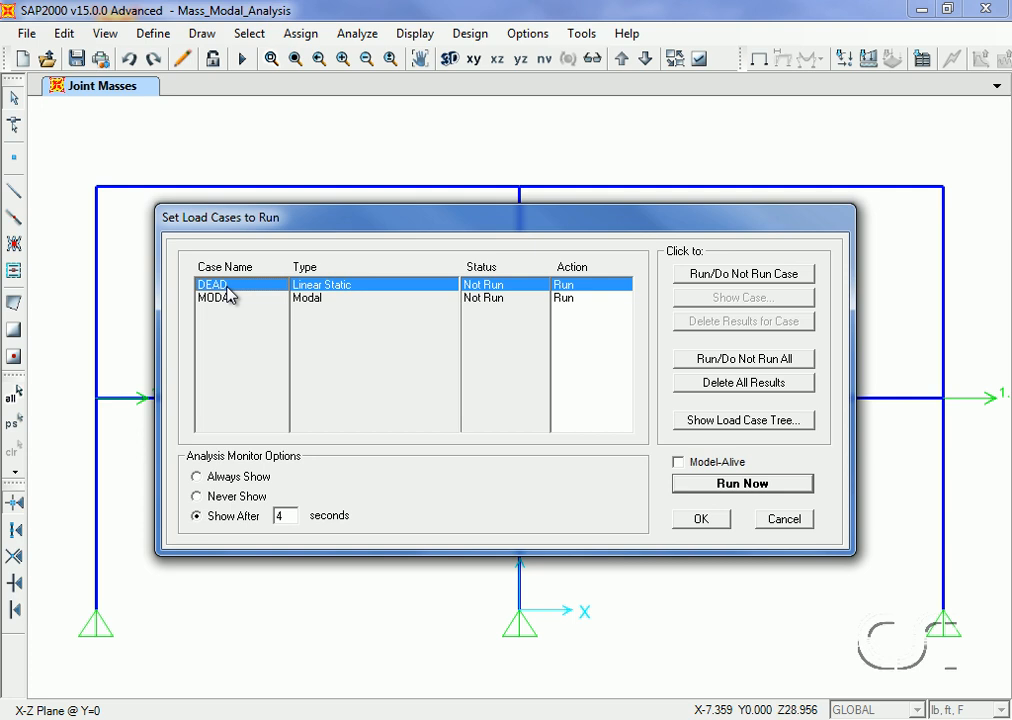
pyautogui.moveTo(720, 274)
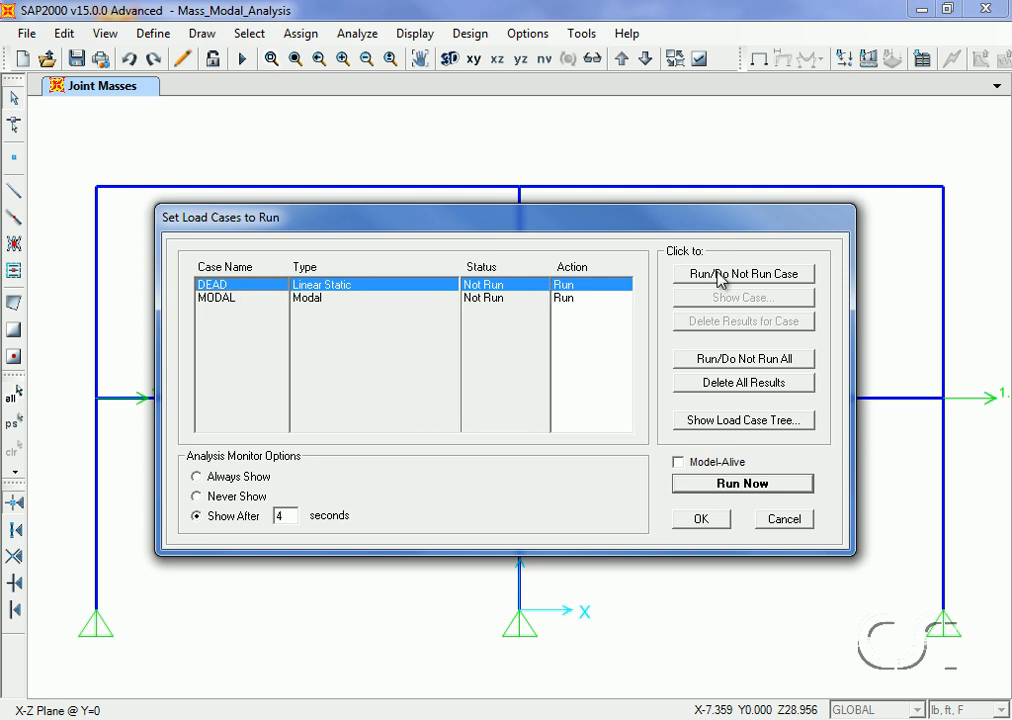
pyautogui.click(744, 272)
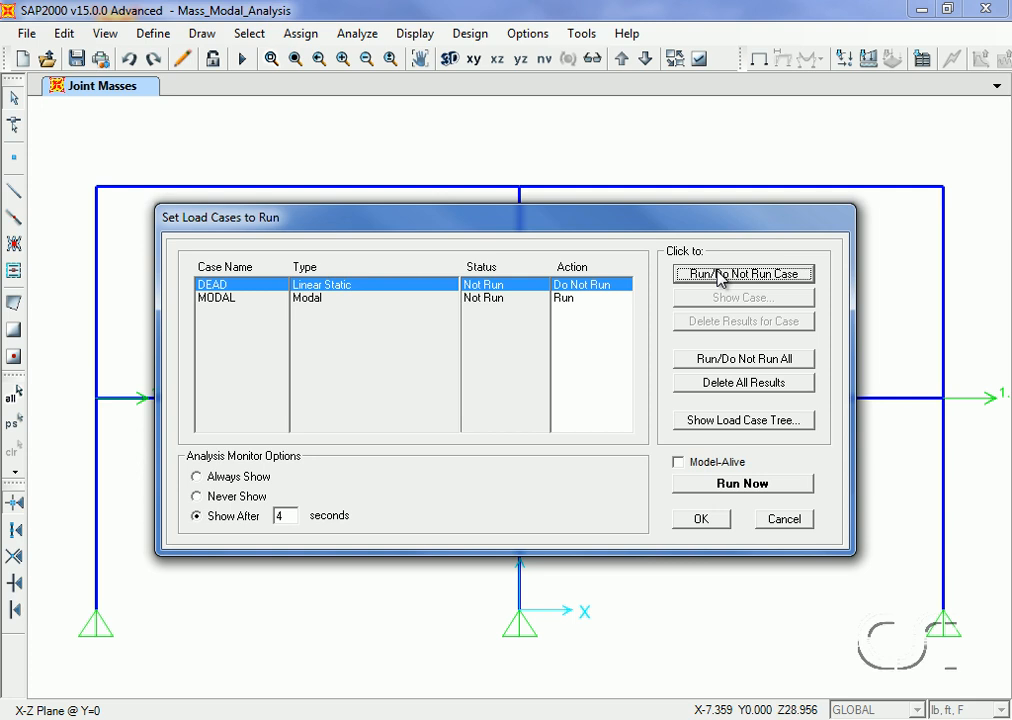
pyautogui.moveTo(724, 488)
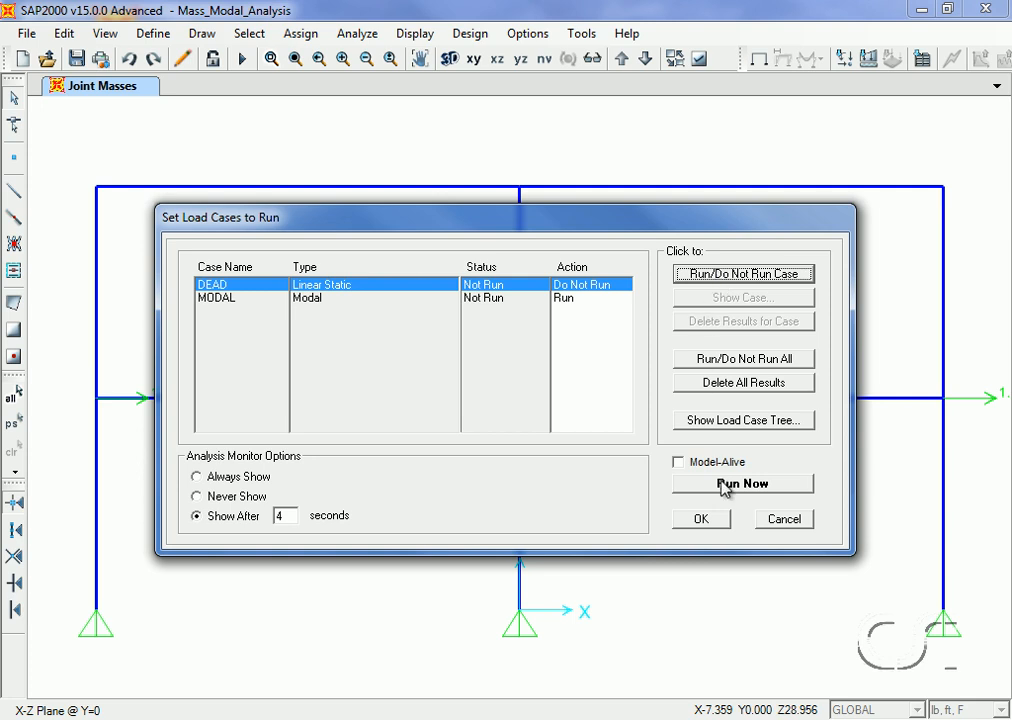
pyautogui.click(740, 482)
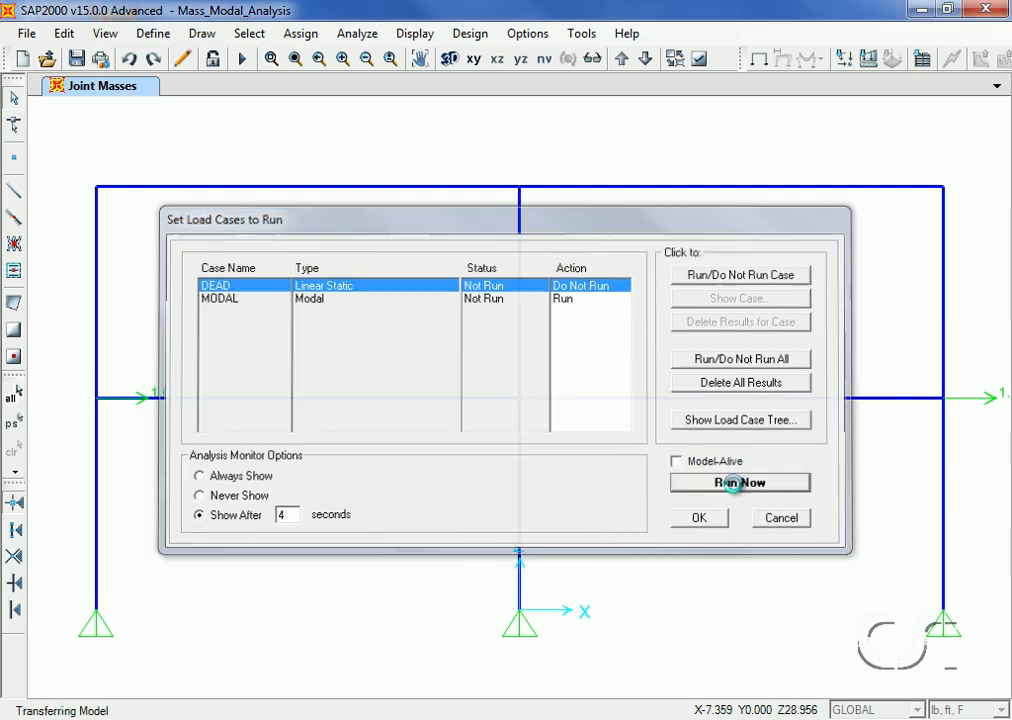
pyautogui.click(740, 482)
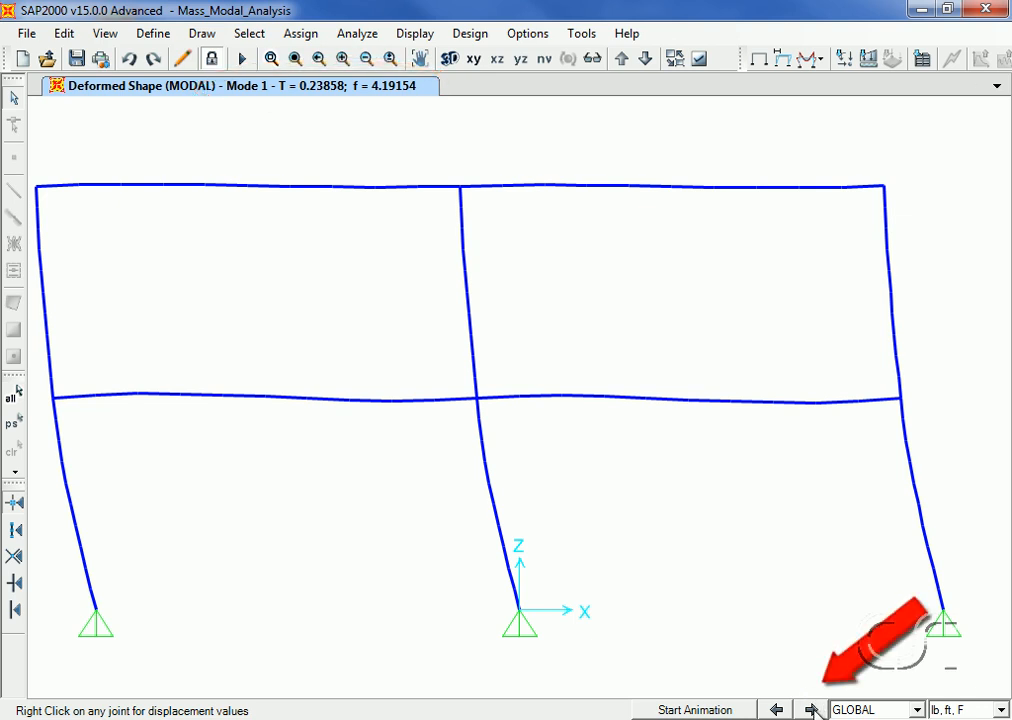
# Advance the deformed shape display from Mode 1 to Mode 2.
pyautogui.click(812, 708)
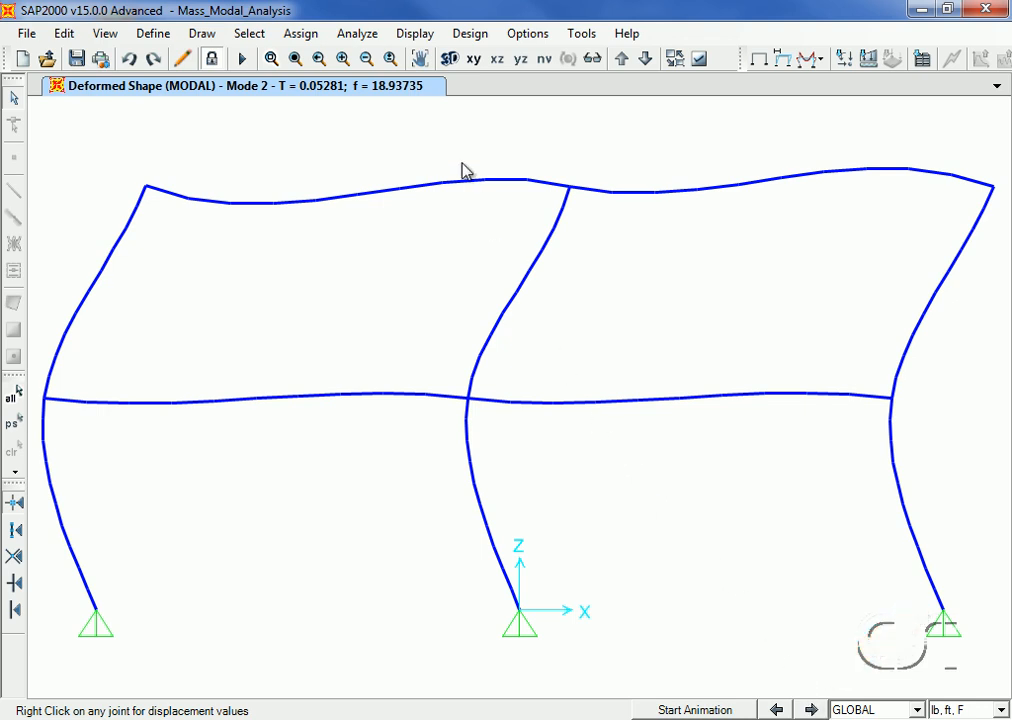
pyautogui.click(414, 32)
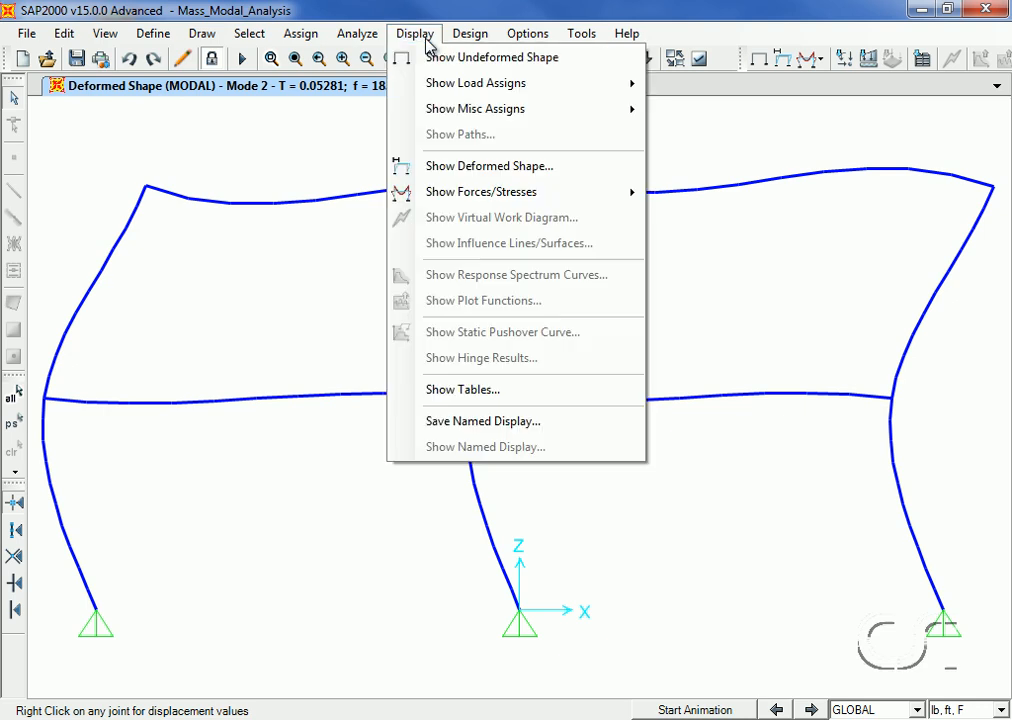
pyautogui.moveTo(464, 388)
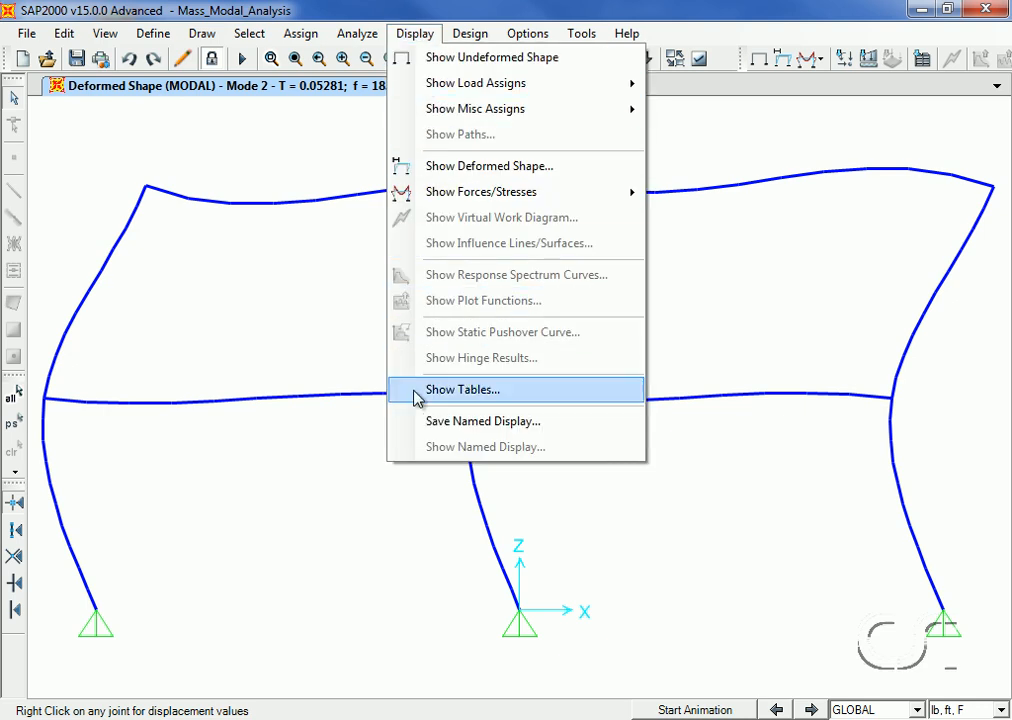
pyautogui.moveTo(472, 390)
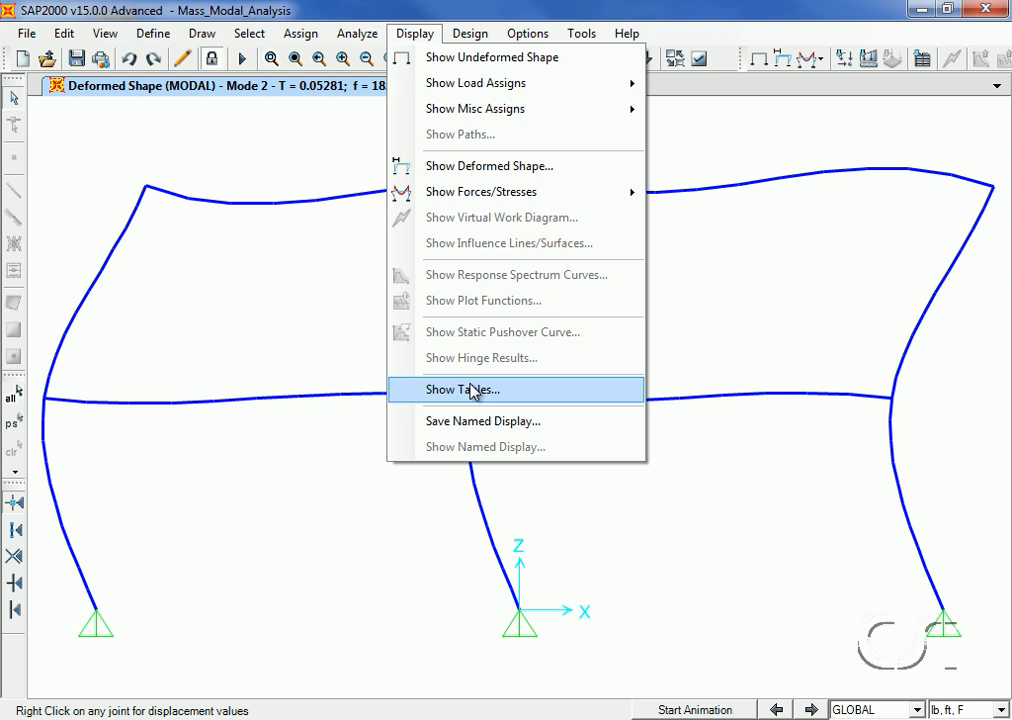
# Show the Joint Output tables with output limited to mode 1, displaying Assembled Joint Masses.
pyautogui.click(462, 388)
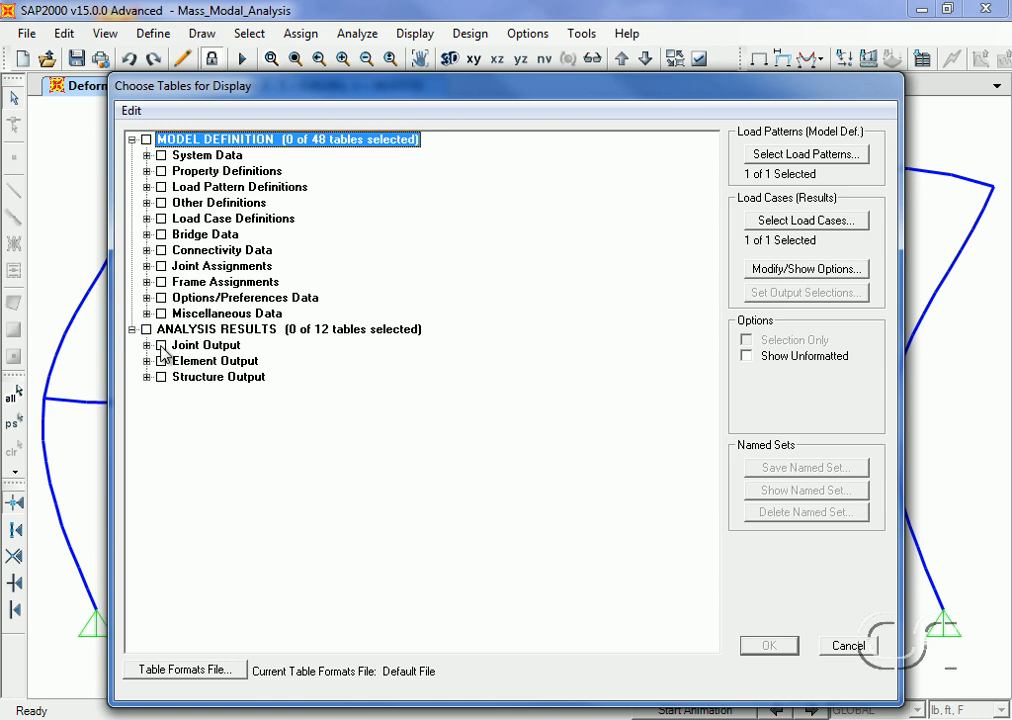
pyautogui.click(160, 344)
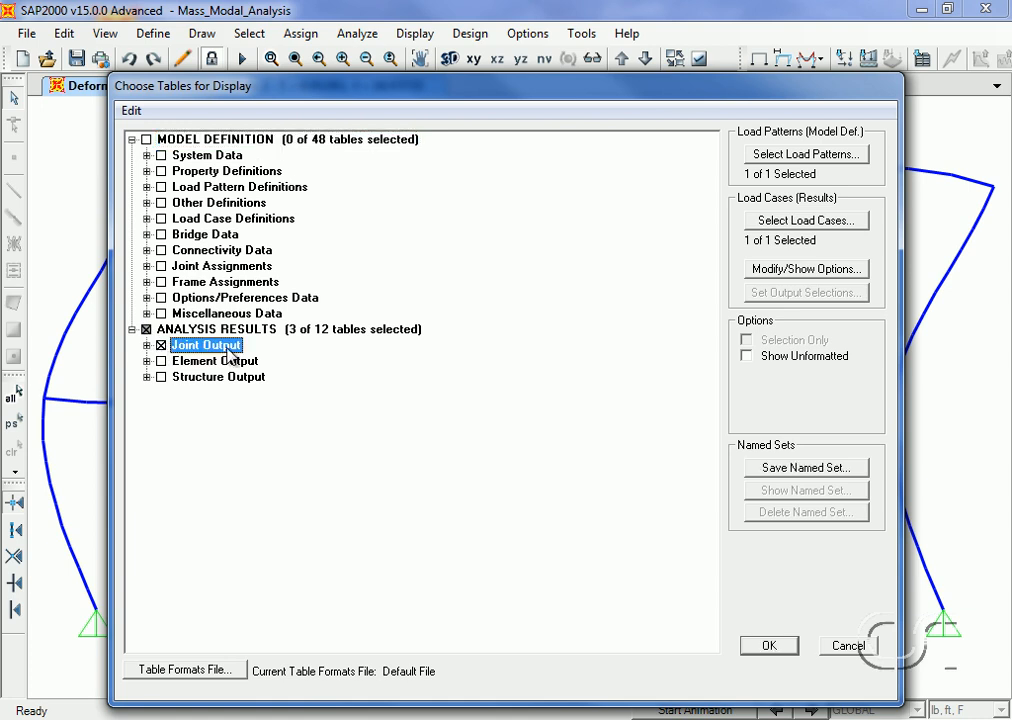
pyautogui.moveTo(784, 278)
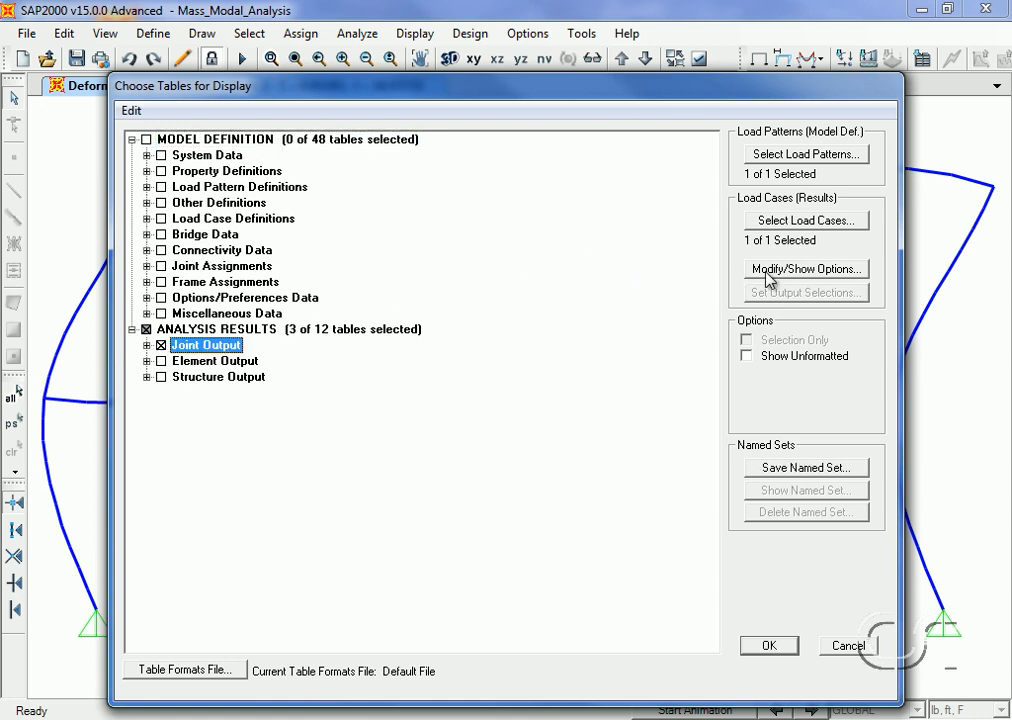
pyautogui.click(804, 268)
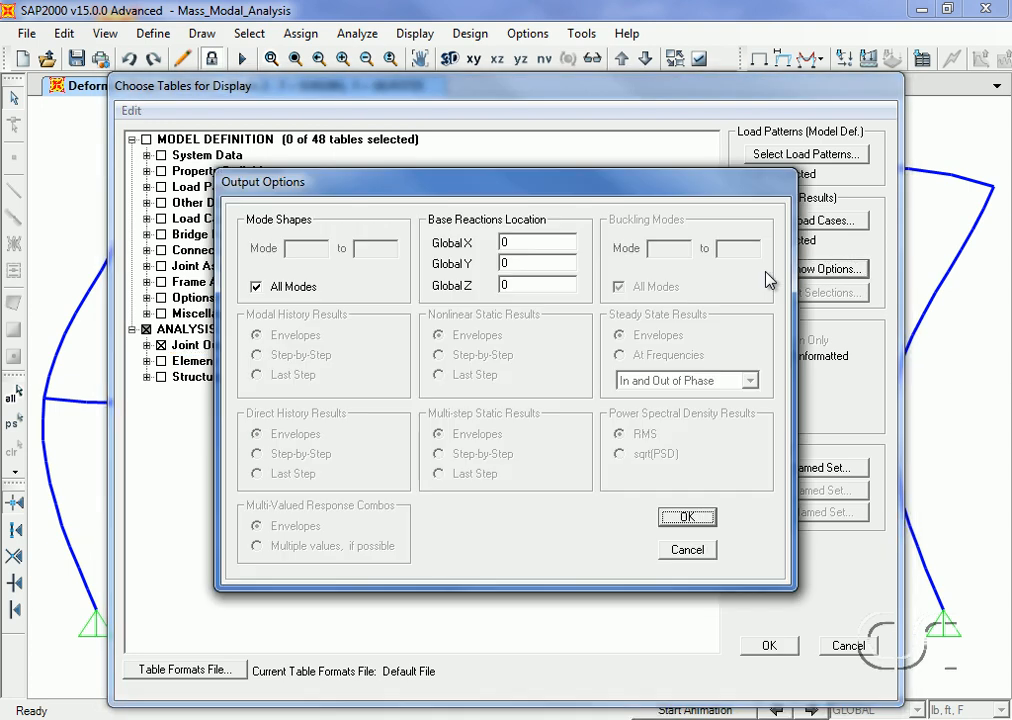
pyautogui.click(256, 288)
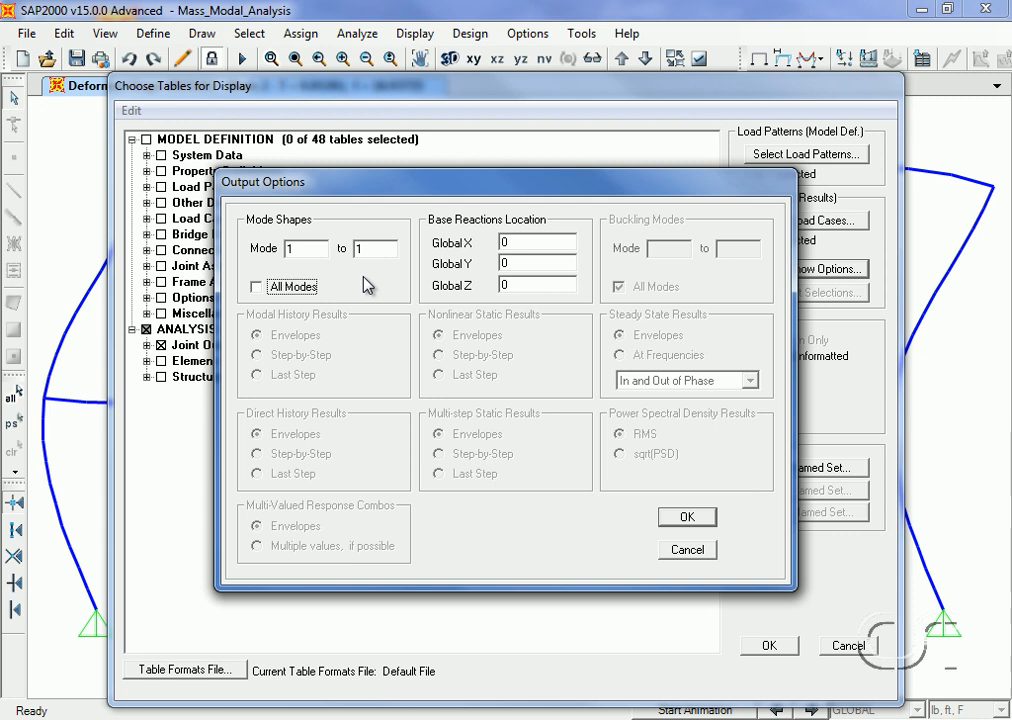
pyautogui.moveTo(538, 434)
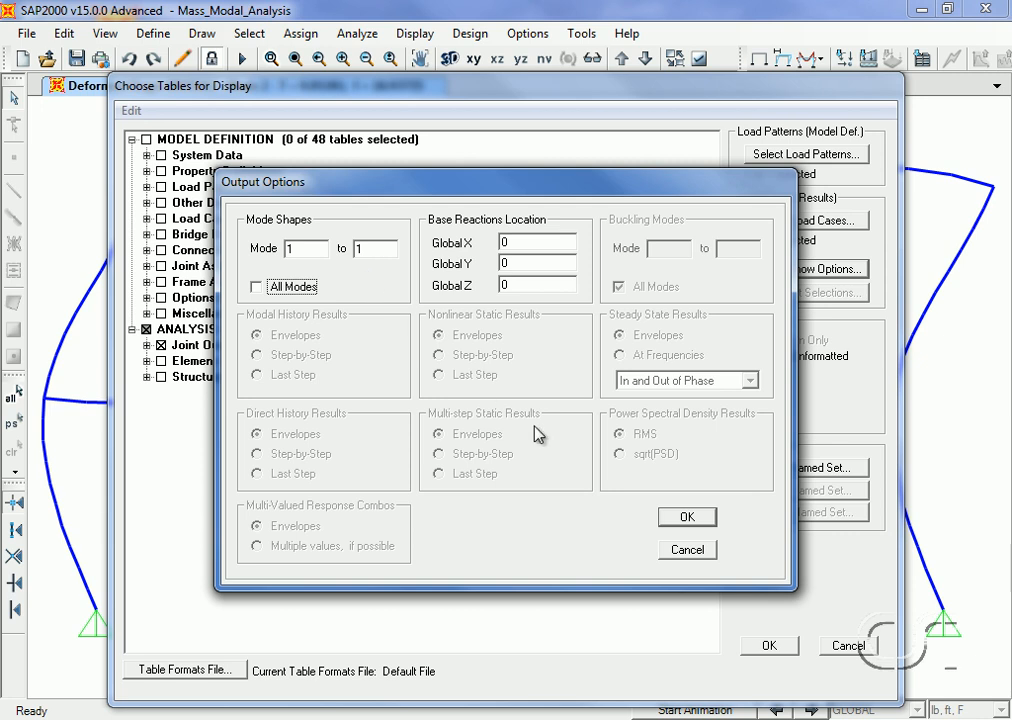
pyautogui.click(688, 516)
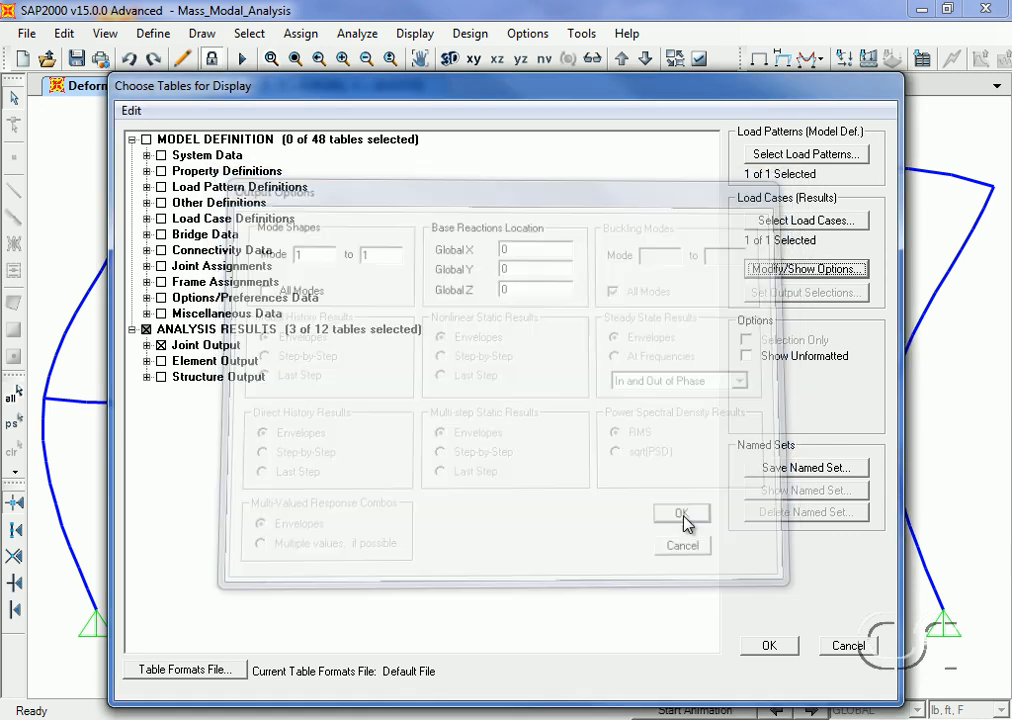
pyautogui.click(680, 512)
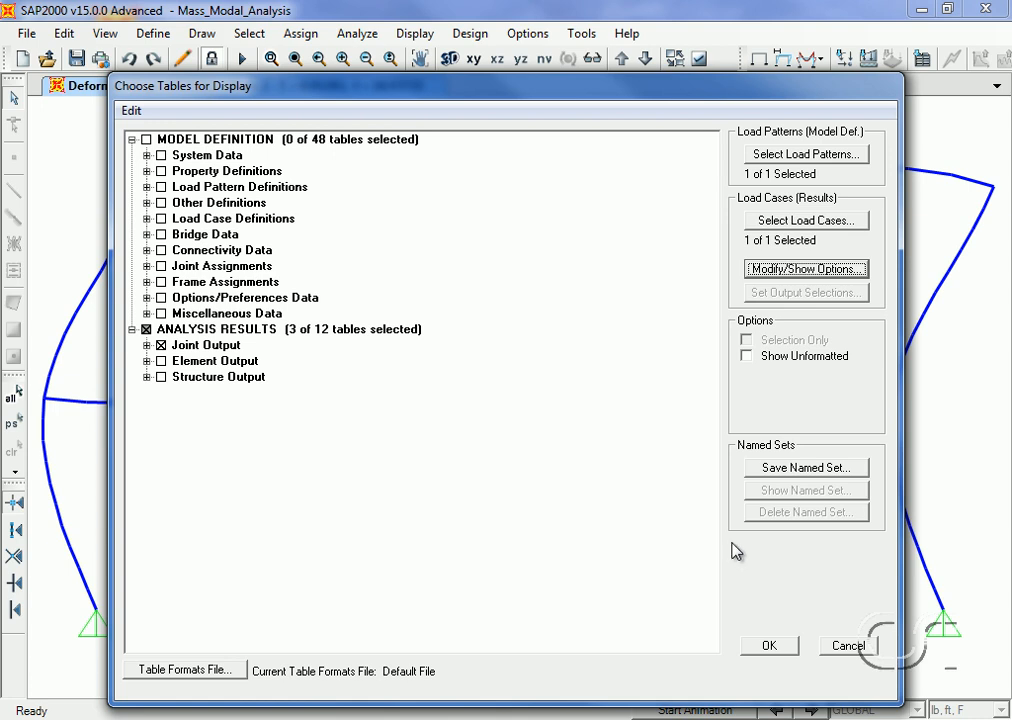
pyautogui.click(770, 644)
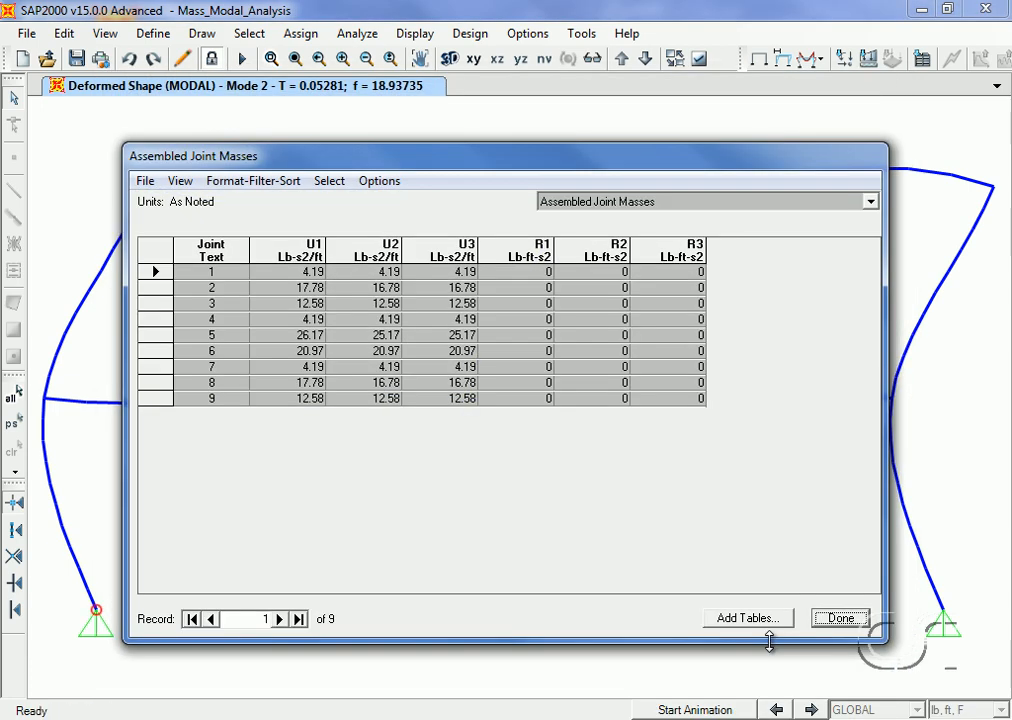
pyautogui.moveTo(762, 638)
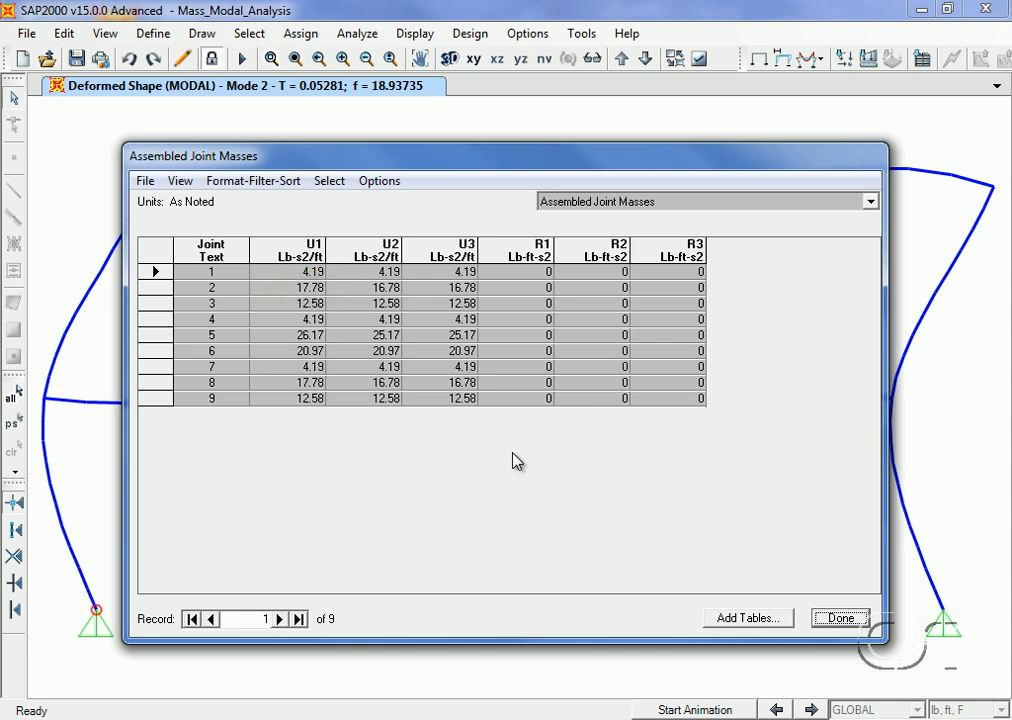
pyautogui.moveTo(676, 550)
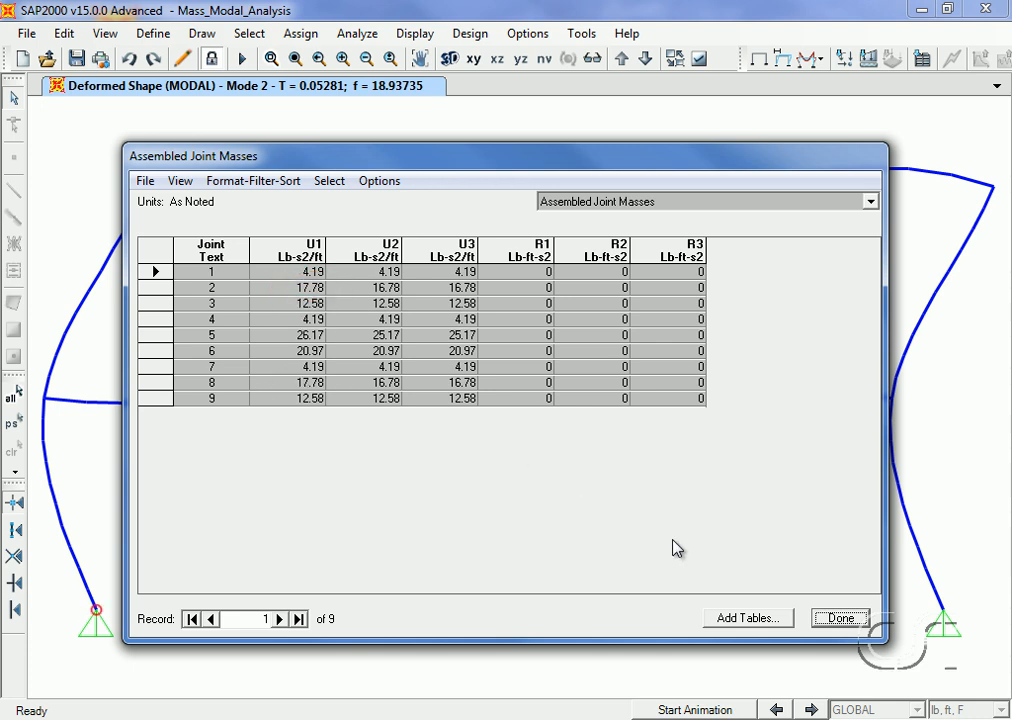
# Close the Assembled Joint Masses table to return to the Mode 2 deformed shape.
pyautogui.click(848, 618)
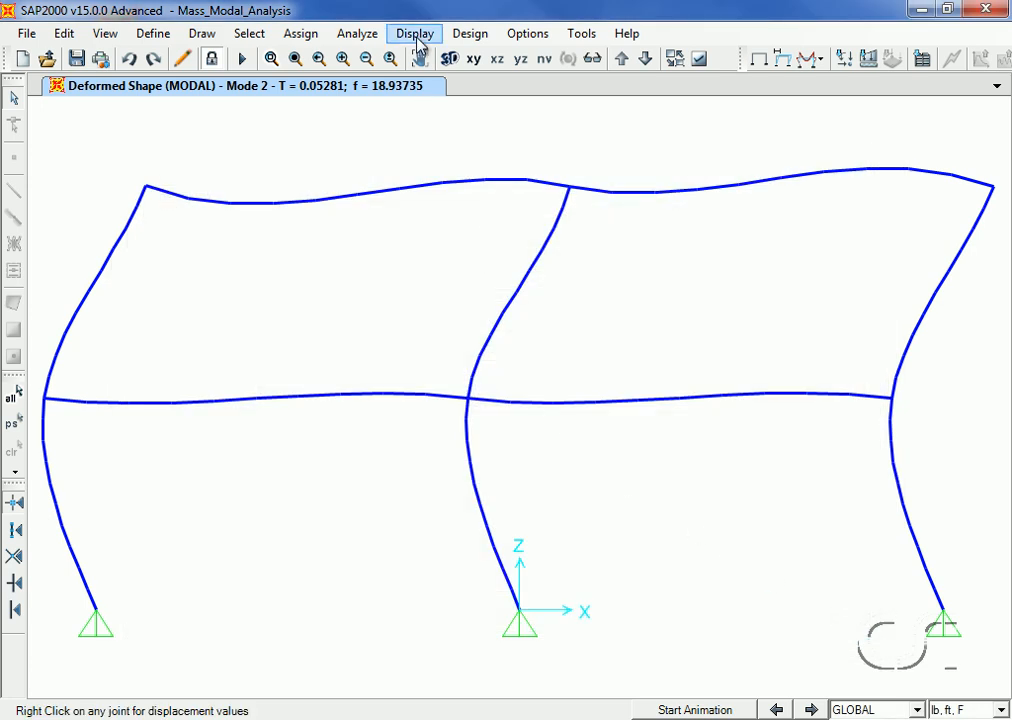
# In Show Tables, swap the selection from Joint Output to Structure Output tables.
pyautogui.click(412, 32)
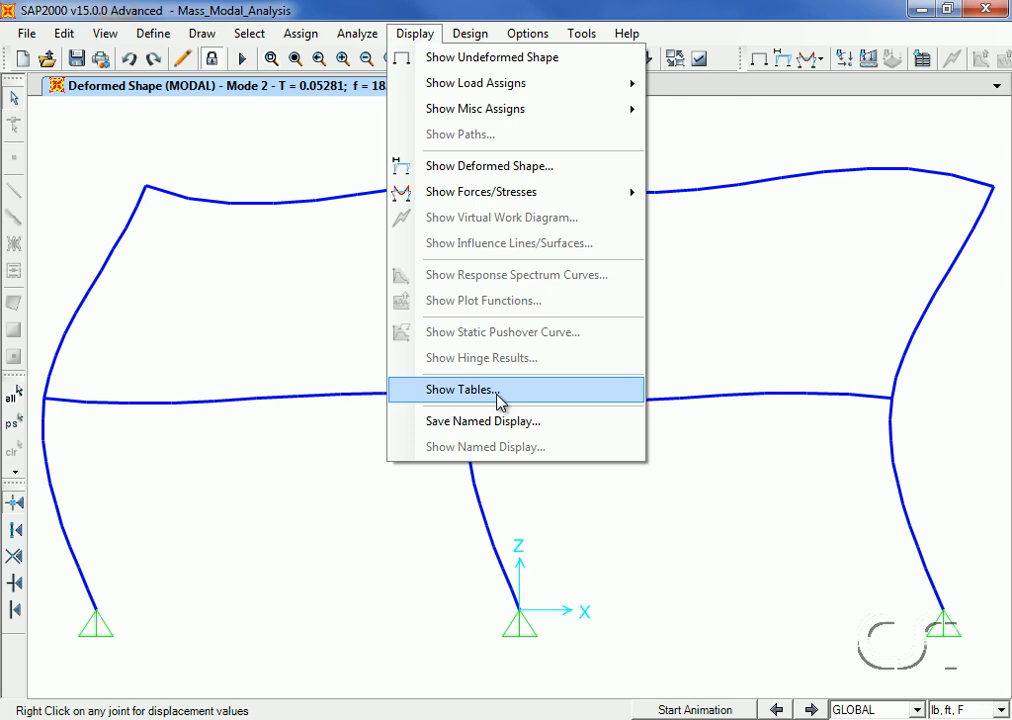
pyautogui.click(460, 388)
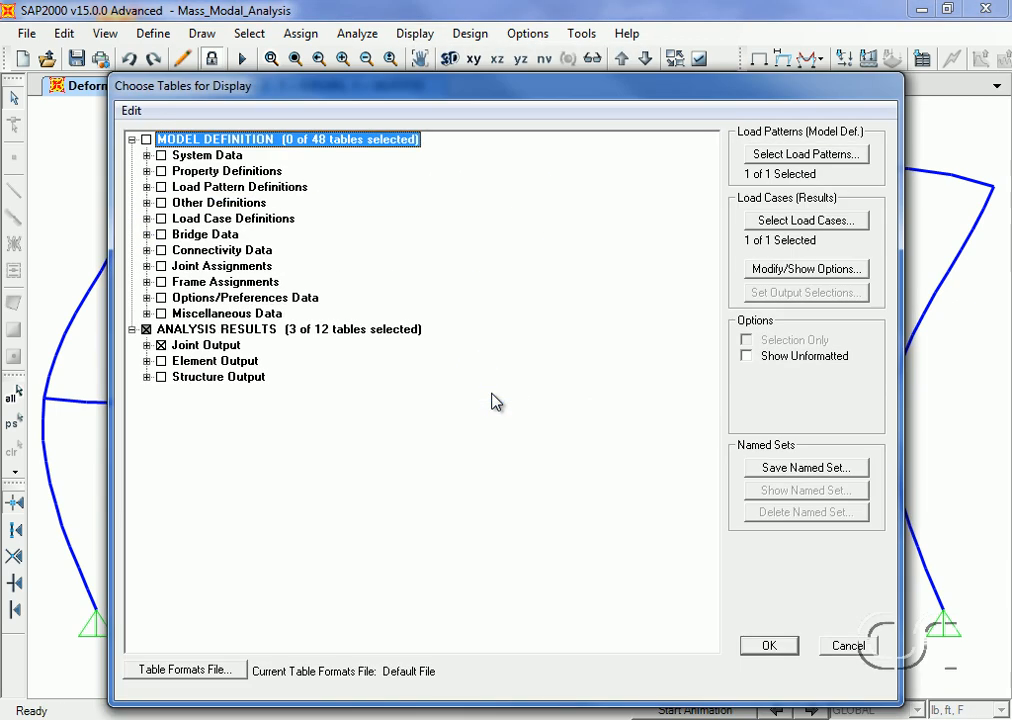
pyautogui.moveTo(170, 344)
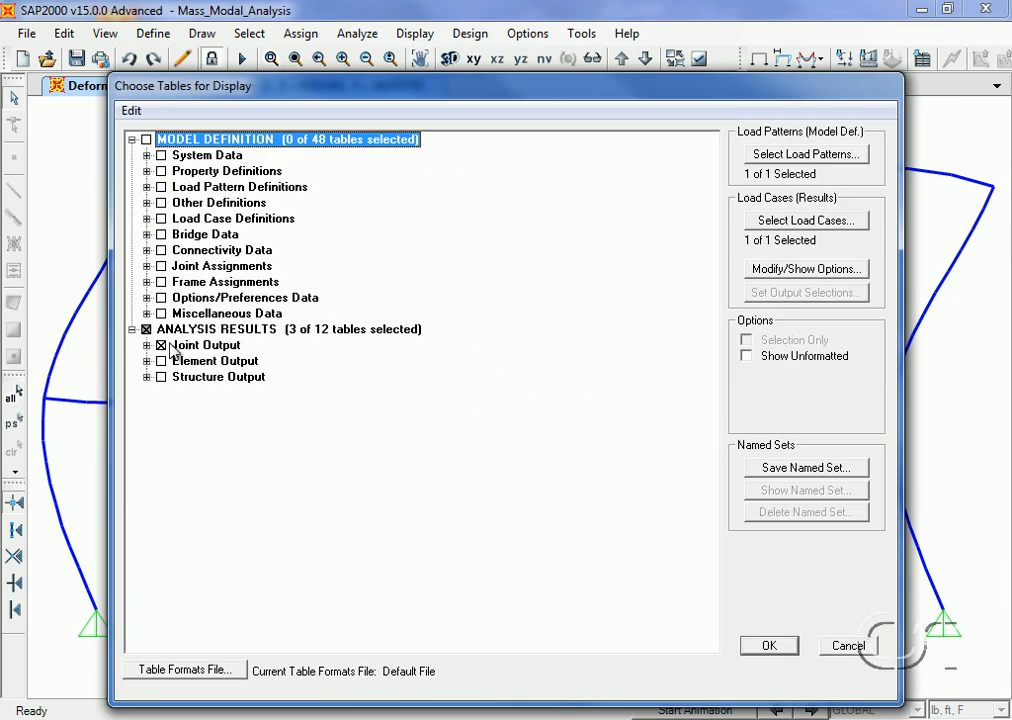
pyautogui.click(160, 344)
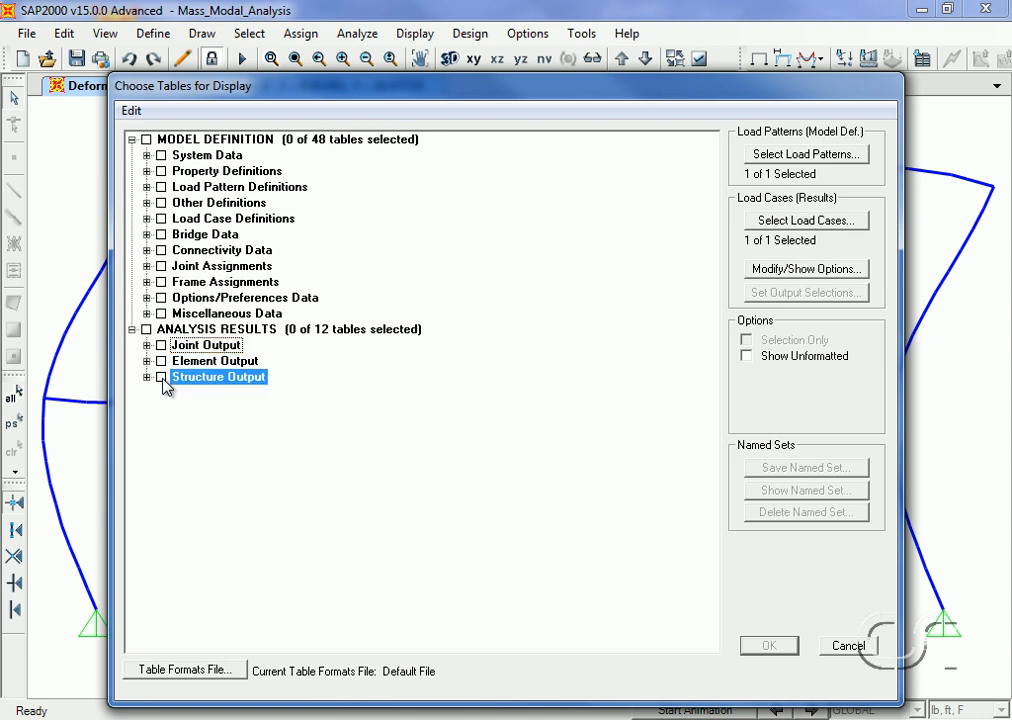
pyautogui.click(160, 376)
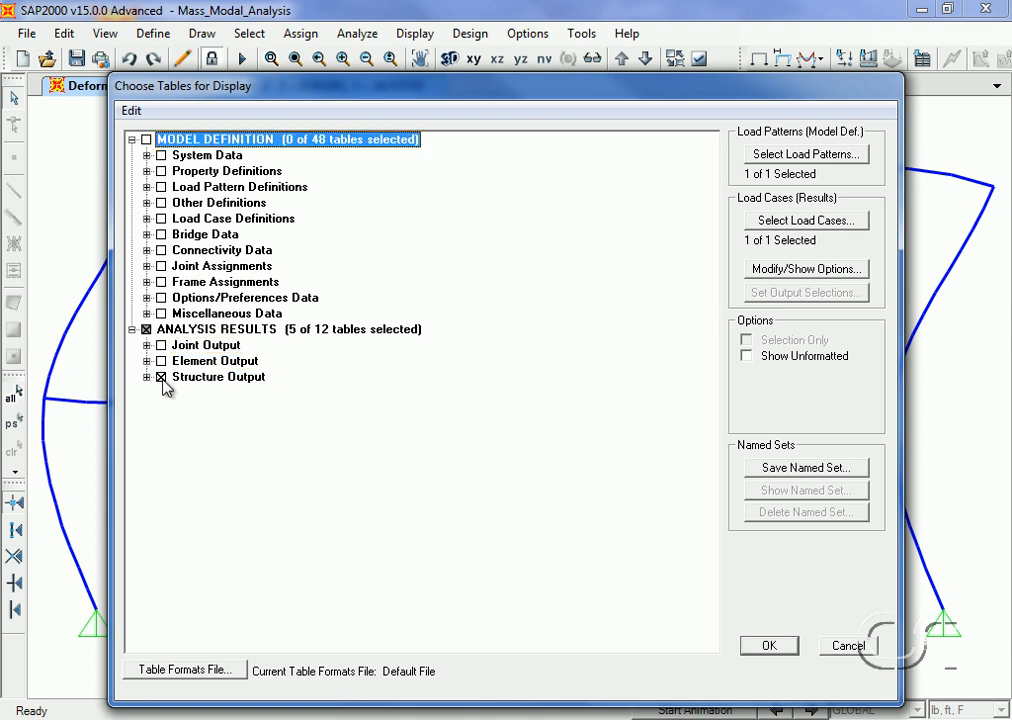
# Set the output options to All Modes and display the Base Reactions table.
pyautogui.click(804, 268)
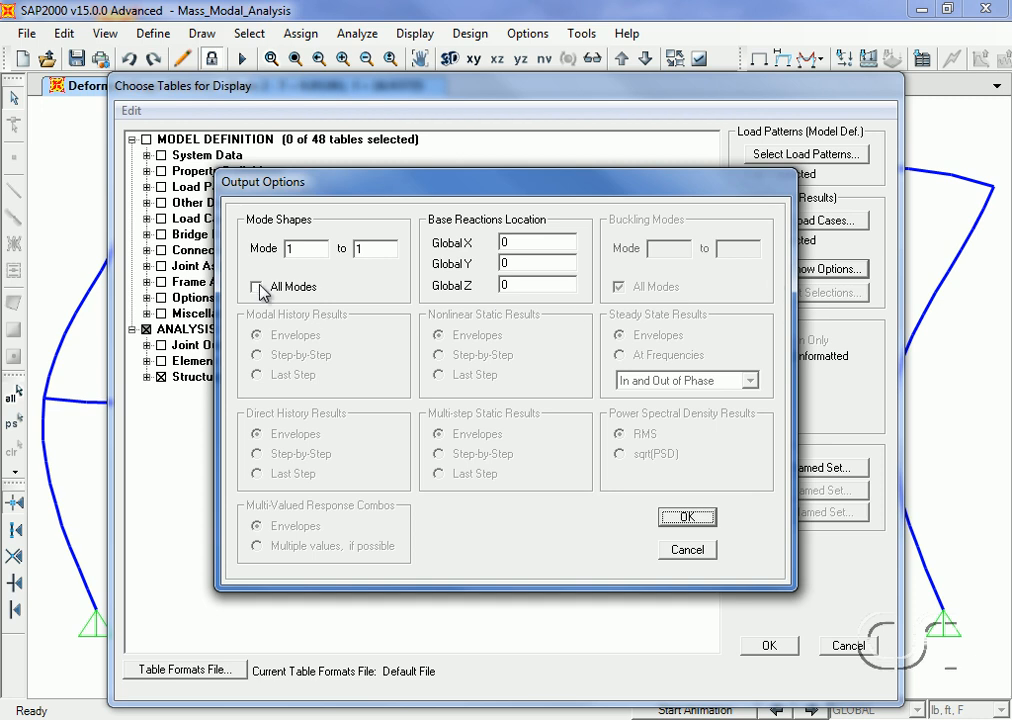
pyautogui.click(260, 288)
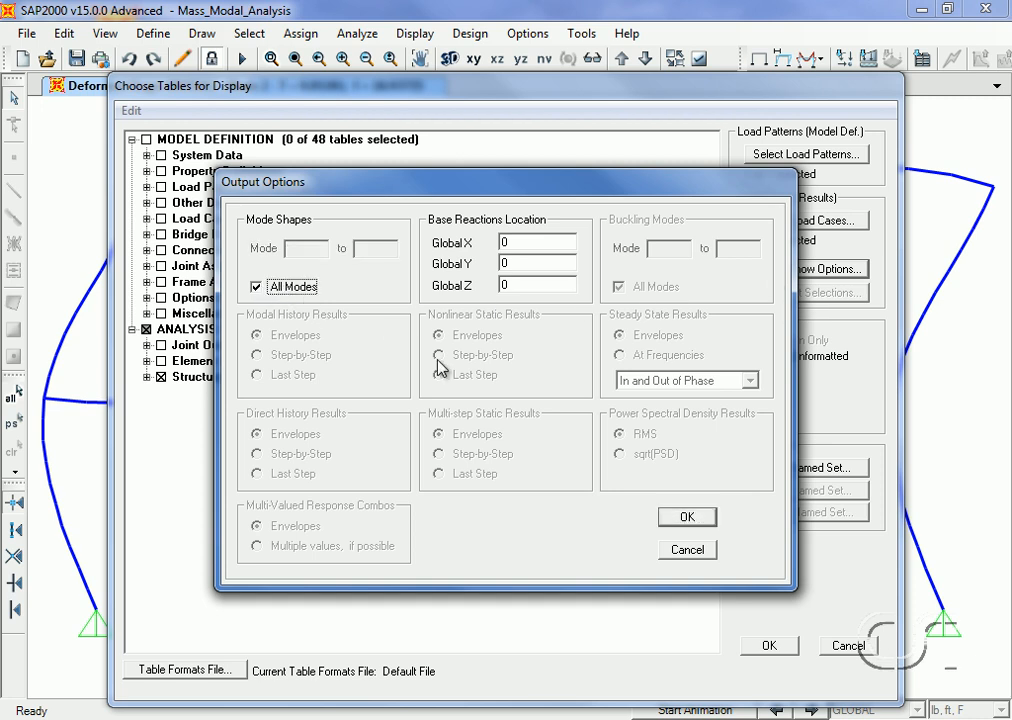
pyautogui.click(688, 516)
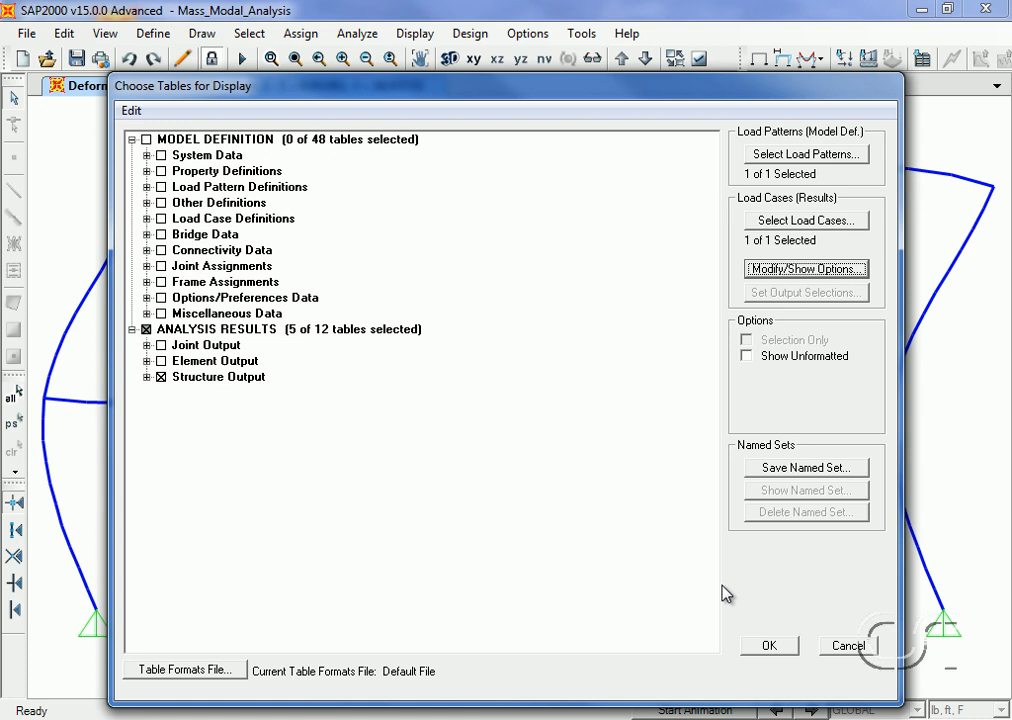
pyautogui.click(772, 644)
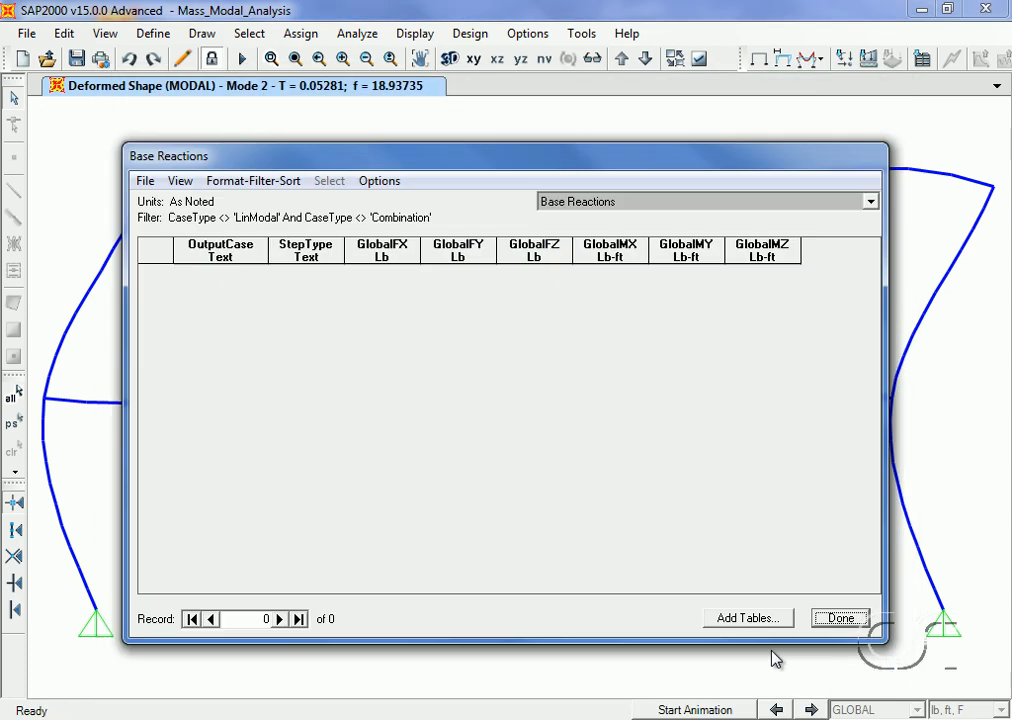
pyautogui.moveTo(762, 210)
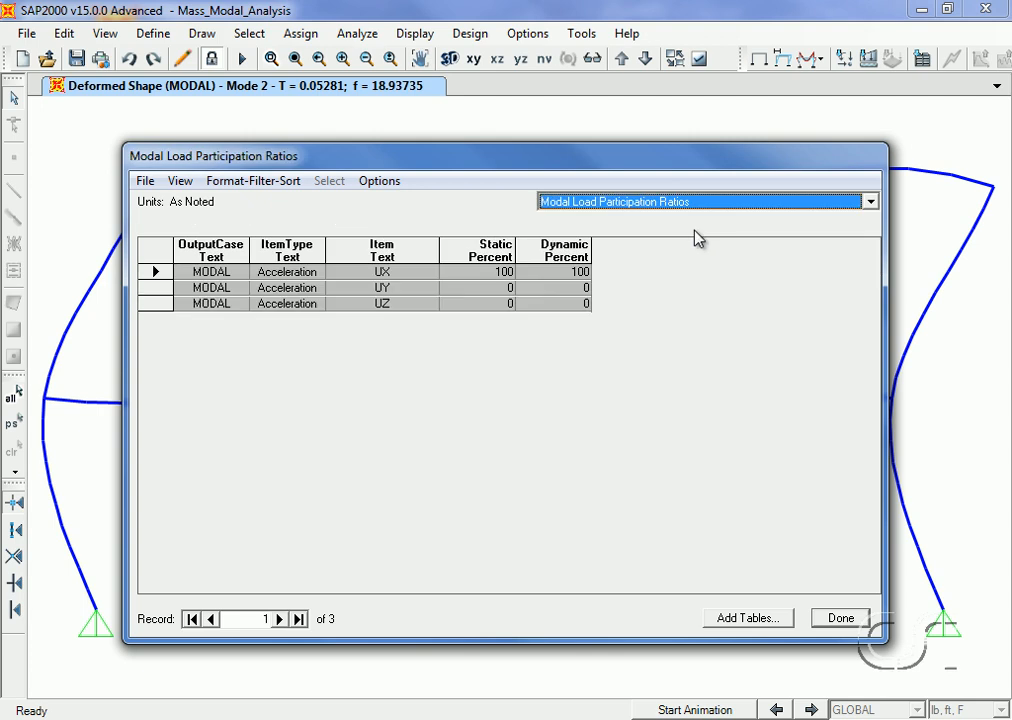
pyautogui.moveTo(526, 280)
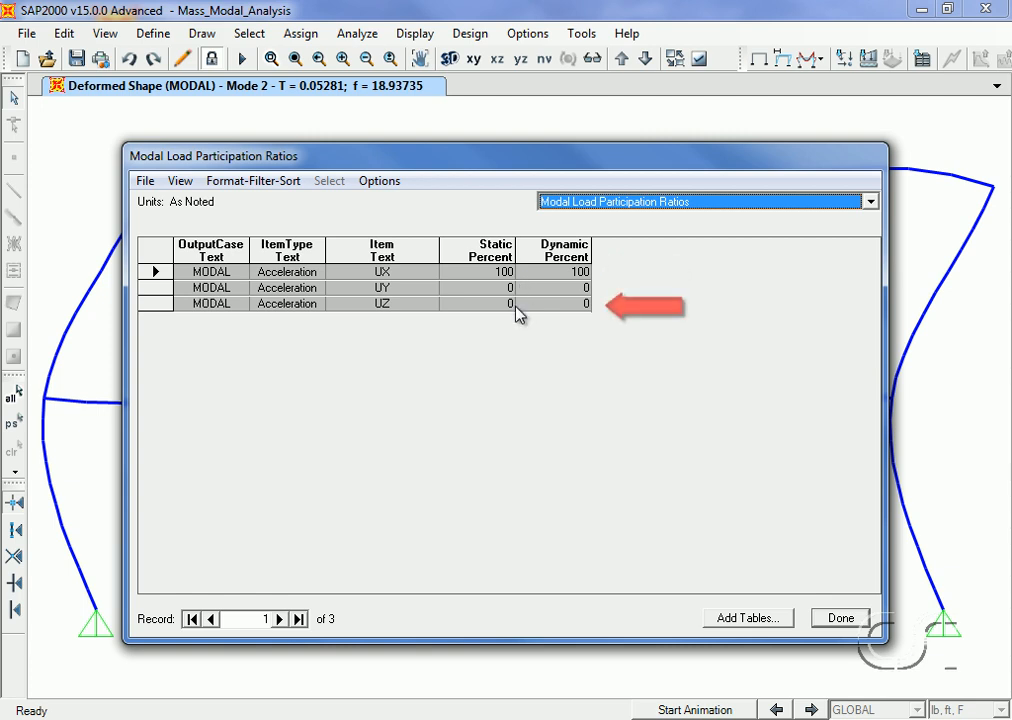
pyautogui.moveTo(772, 592)
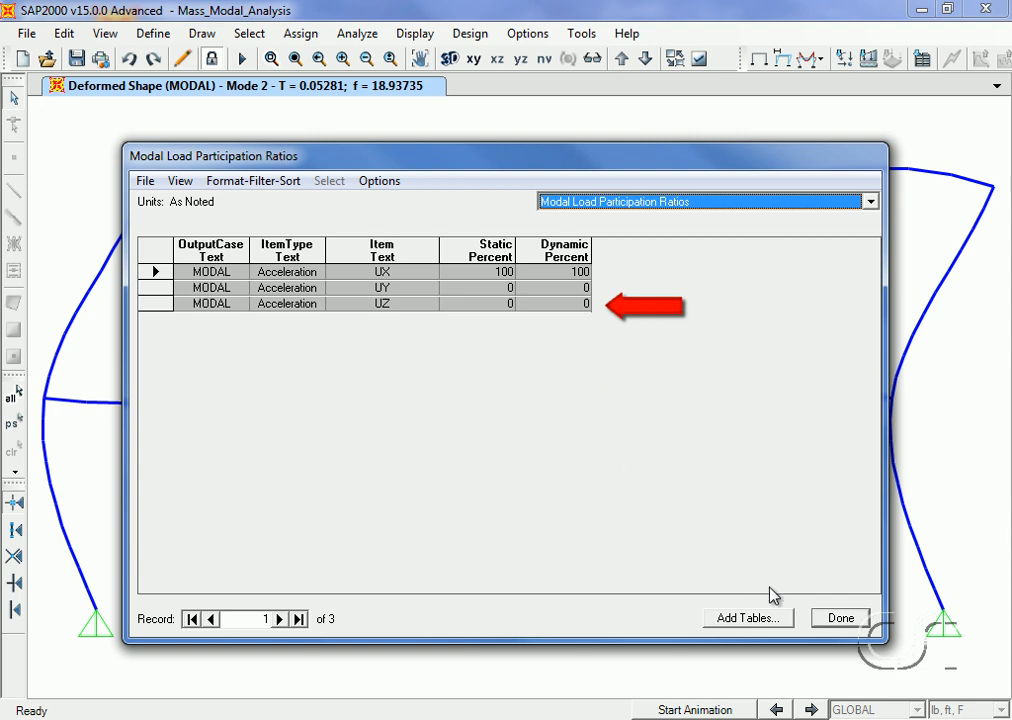
# Close the Modal Load Participation Ratios table, returning to the Mode 2 deformed shape.
pyautogui.click(844, 616)
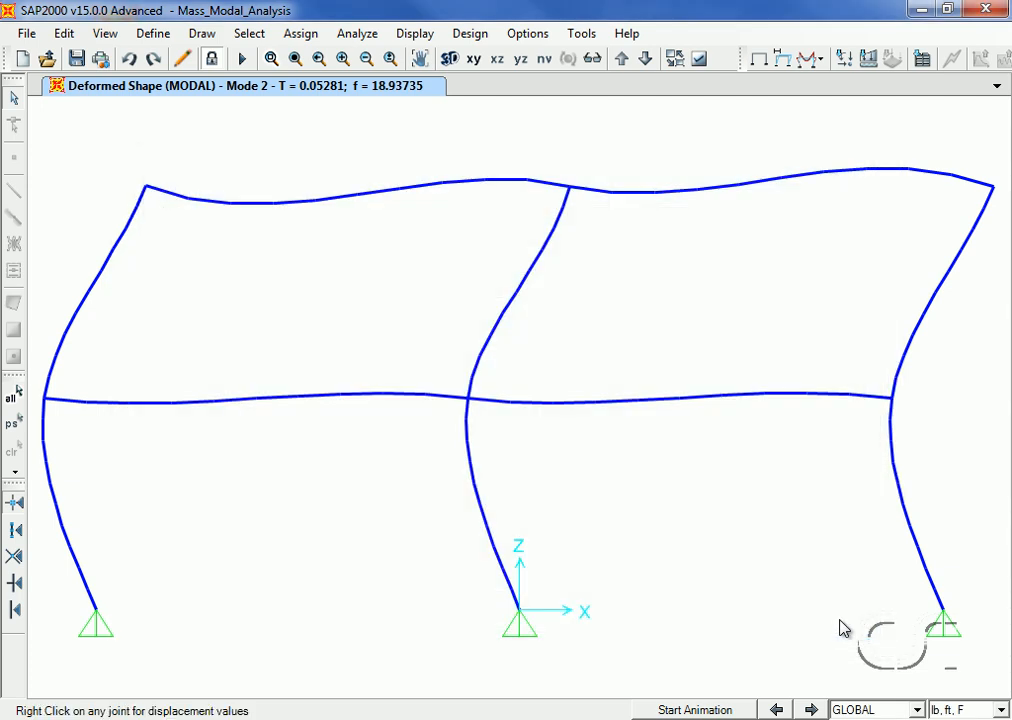